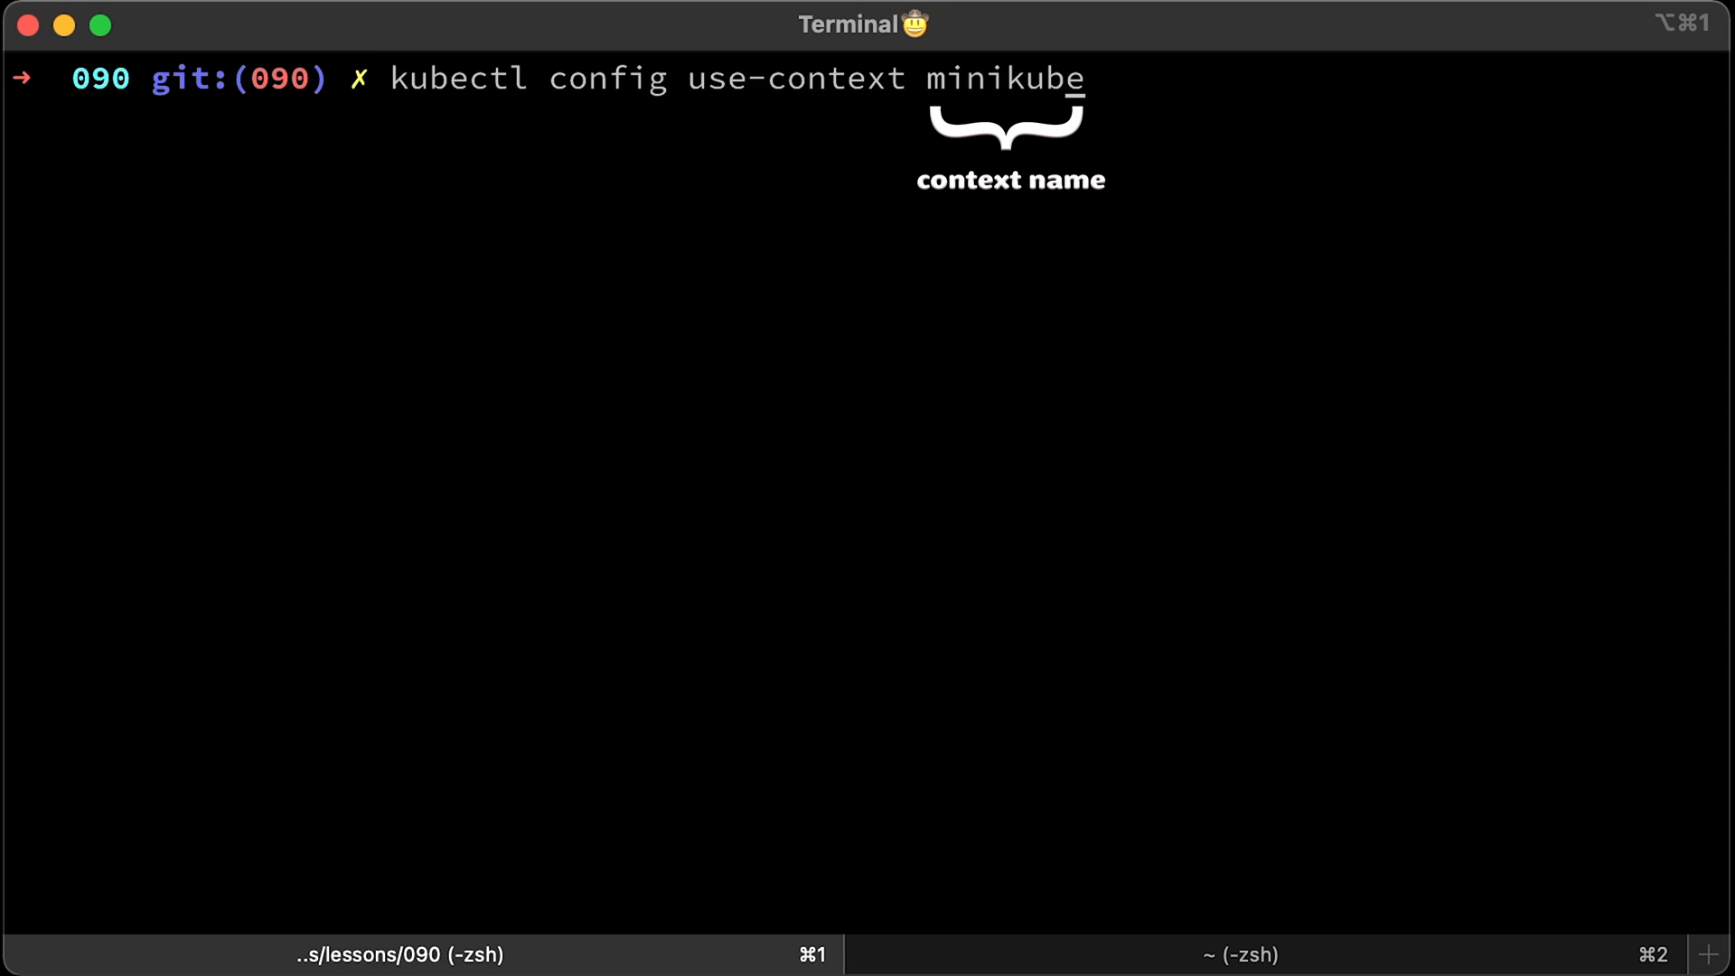
pyautogui.press('Return')
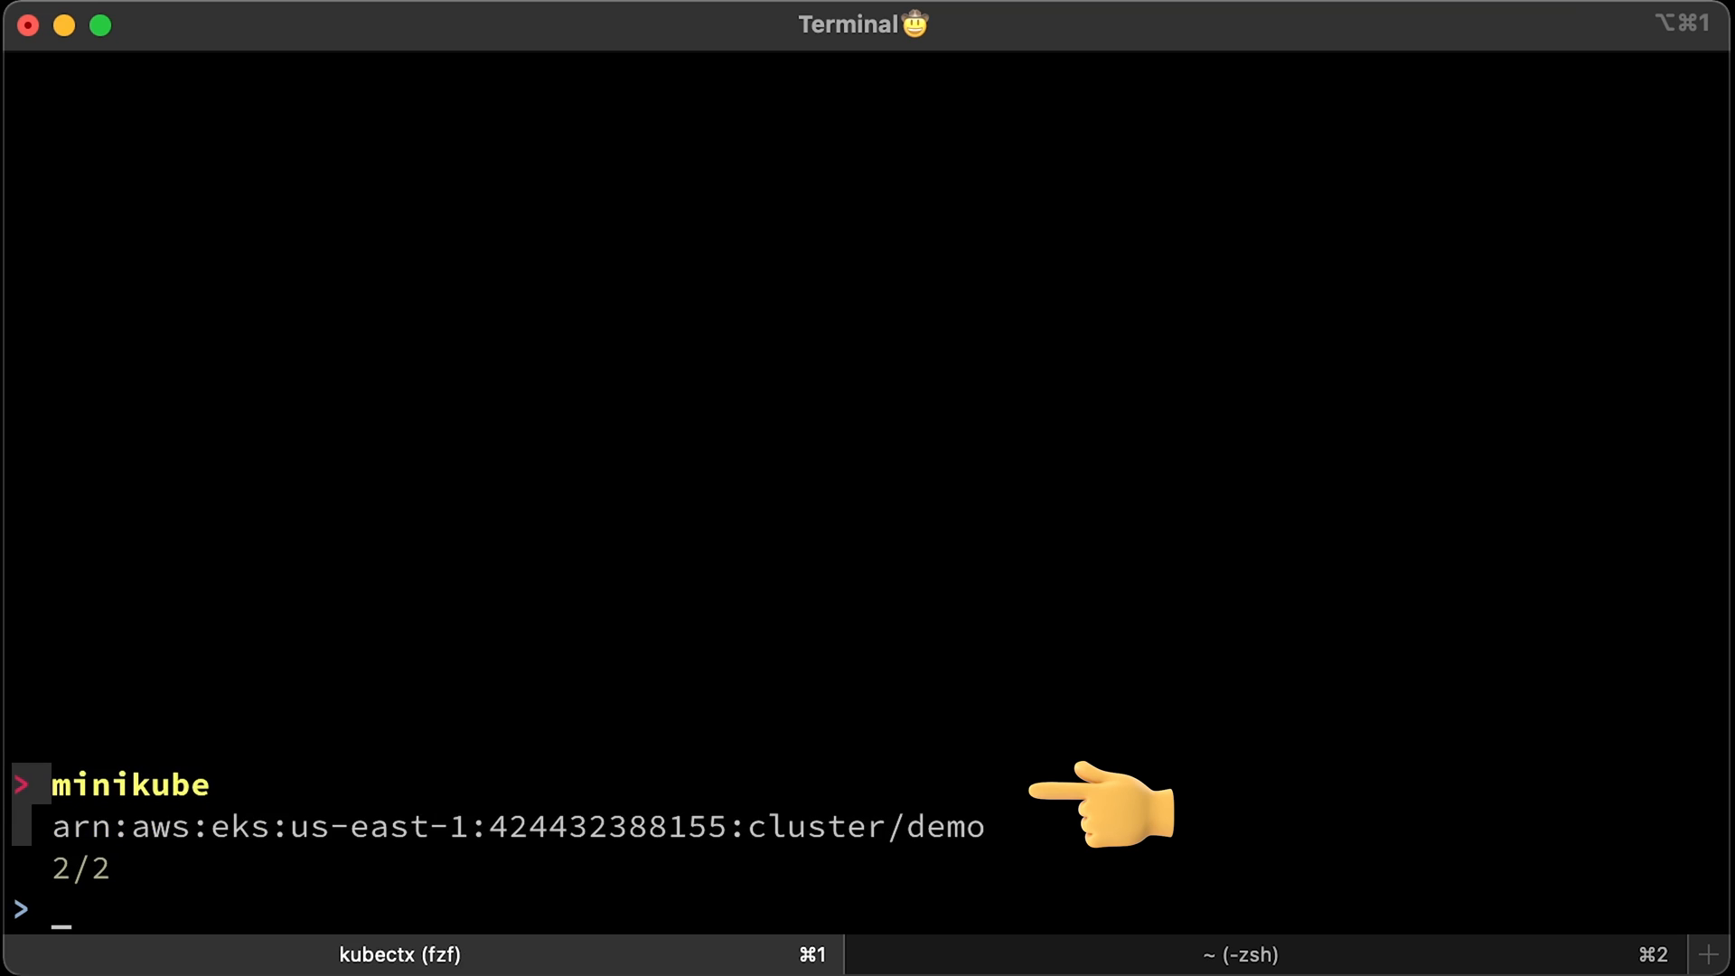
pyautogui.press('Down')
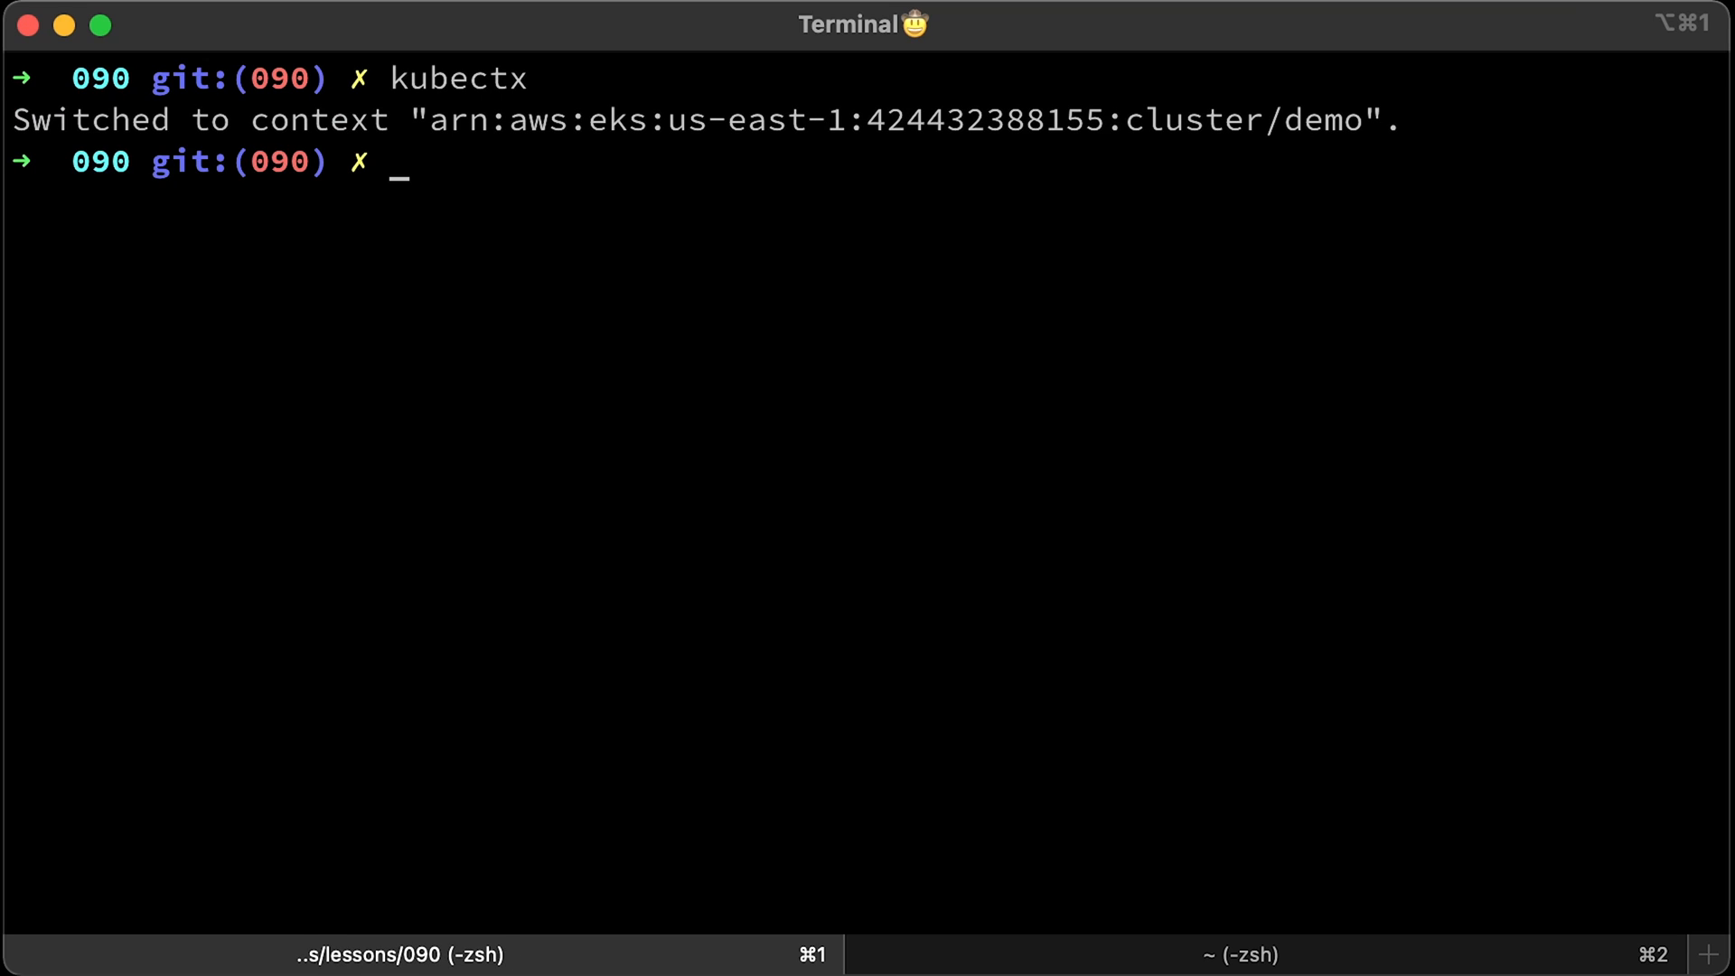
pyautogui.write('arn:aws:eks:us-east-1:424432388155:cluster/demo')
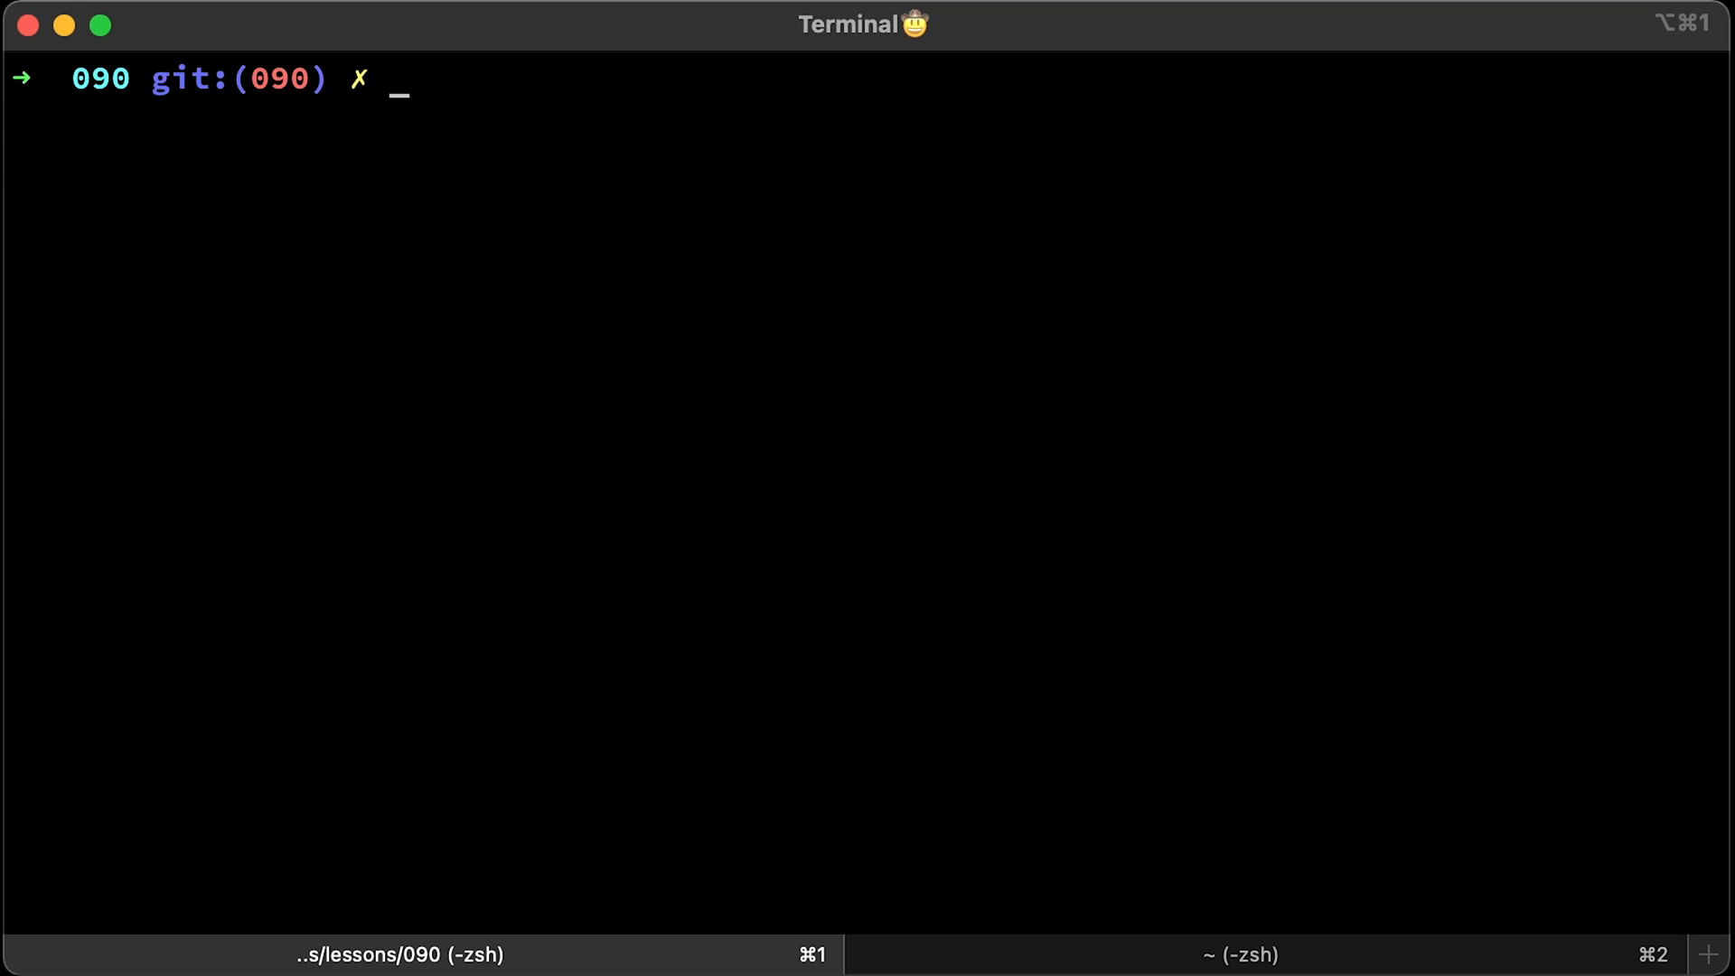
# List api pods, set api as the active namespace with kubens, and verify with kubectl get pods
pyautogui.write('kubectl get pods -n api')
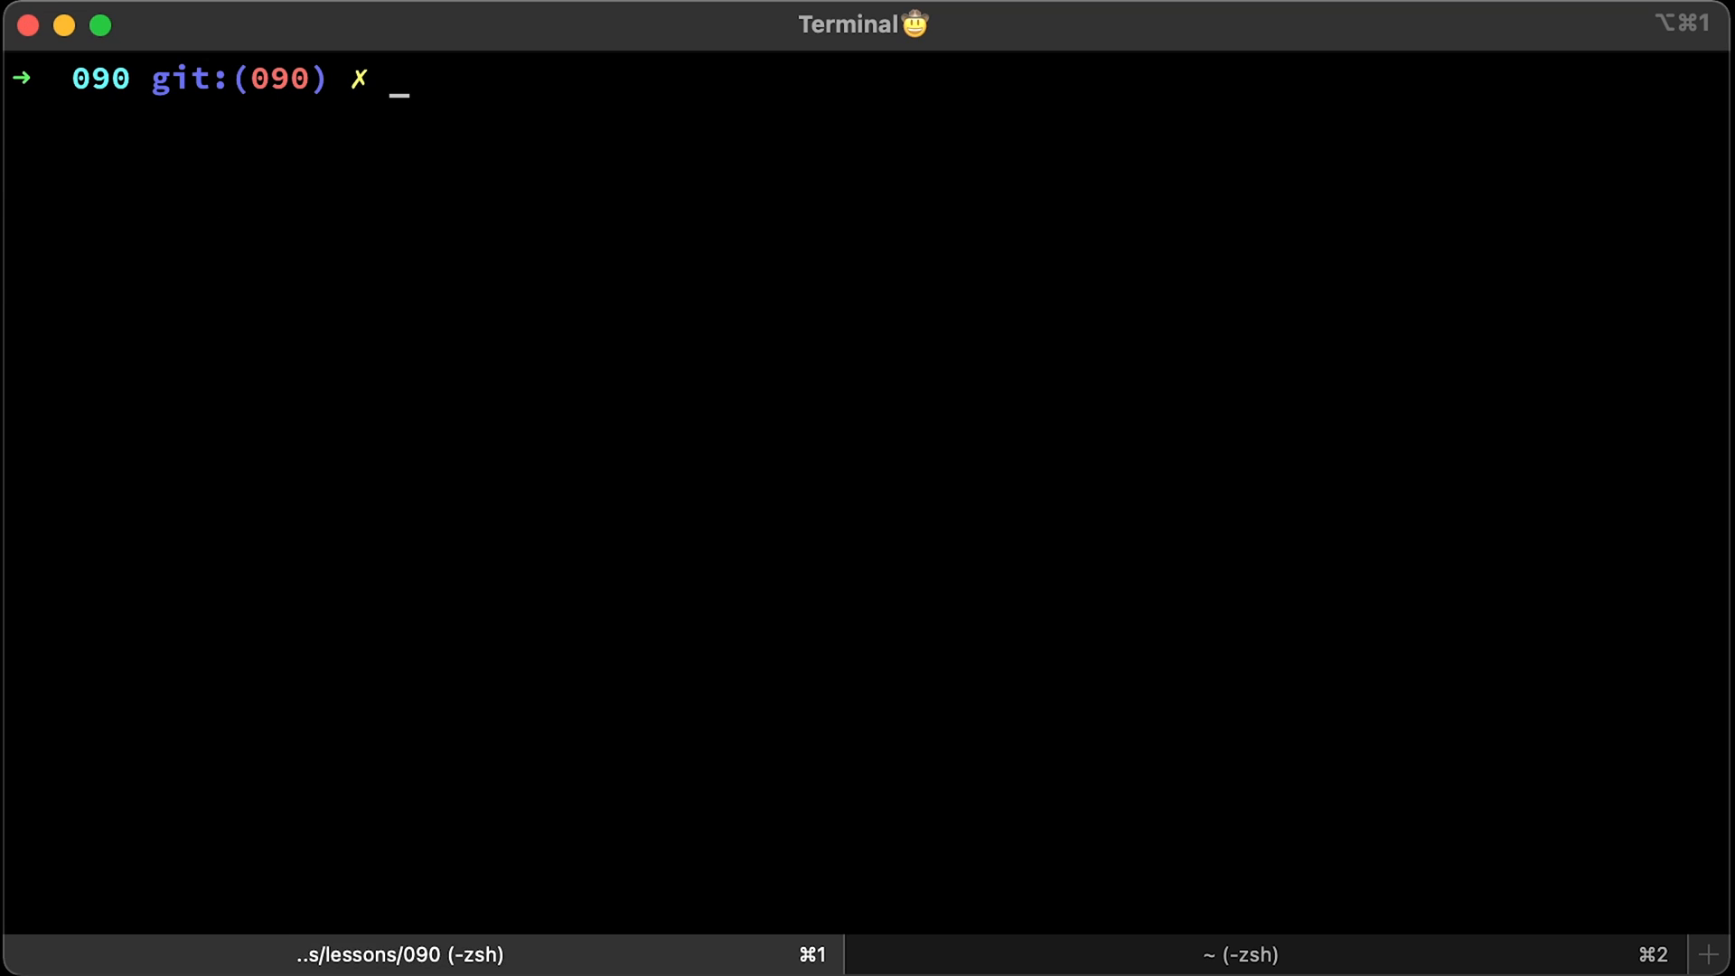
pyautogui.write('kubens')
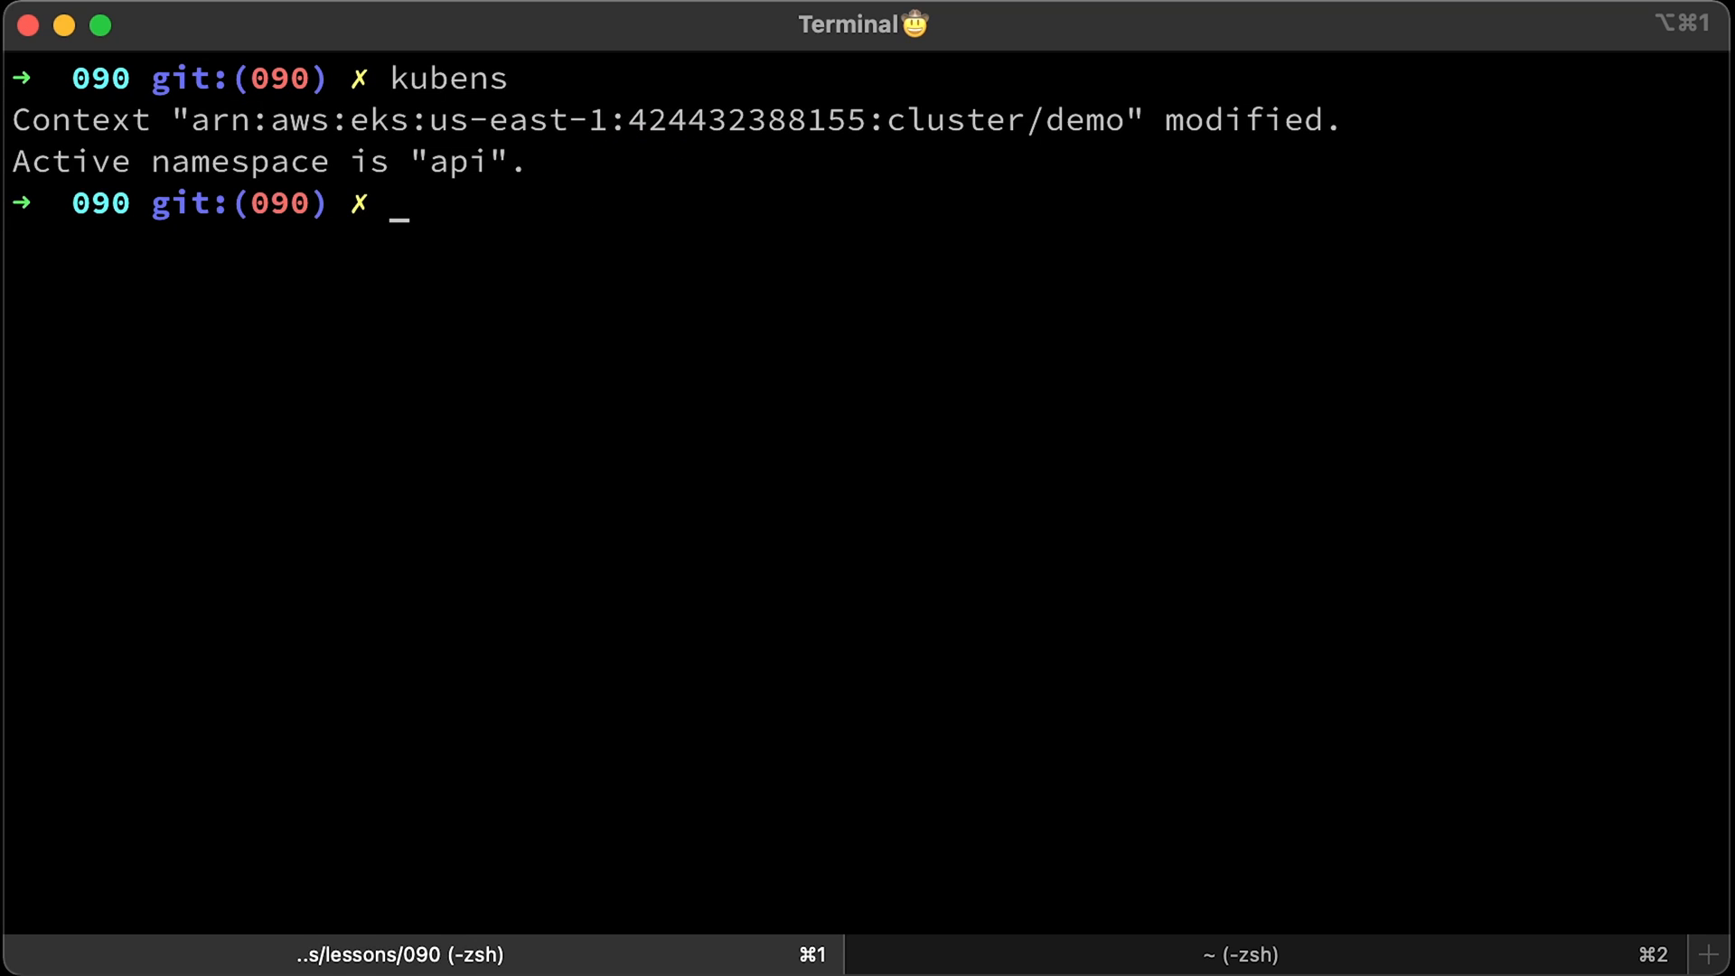
pyautogui.write('api')
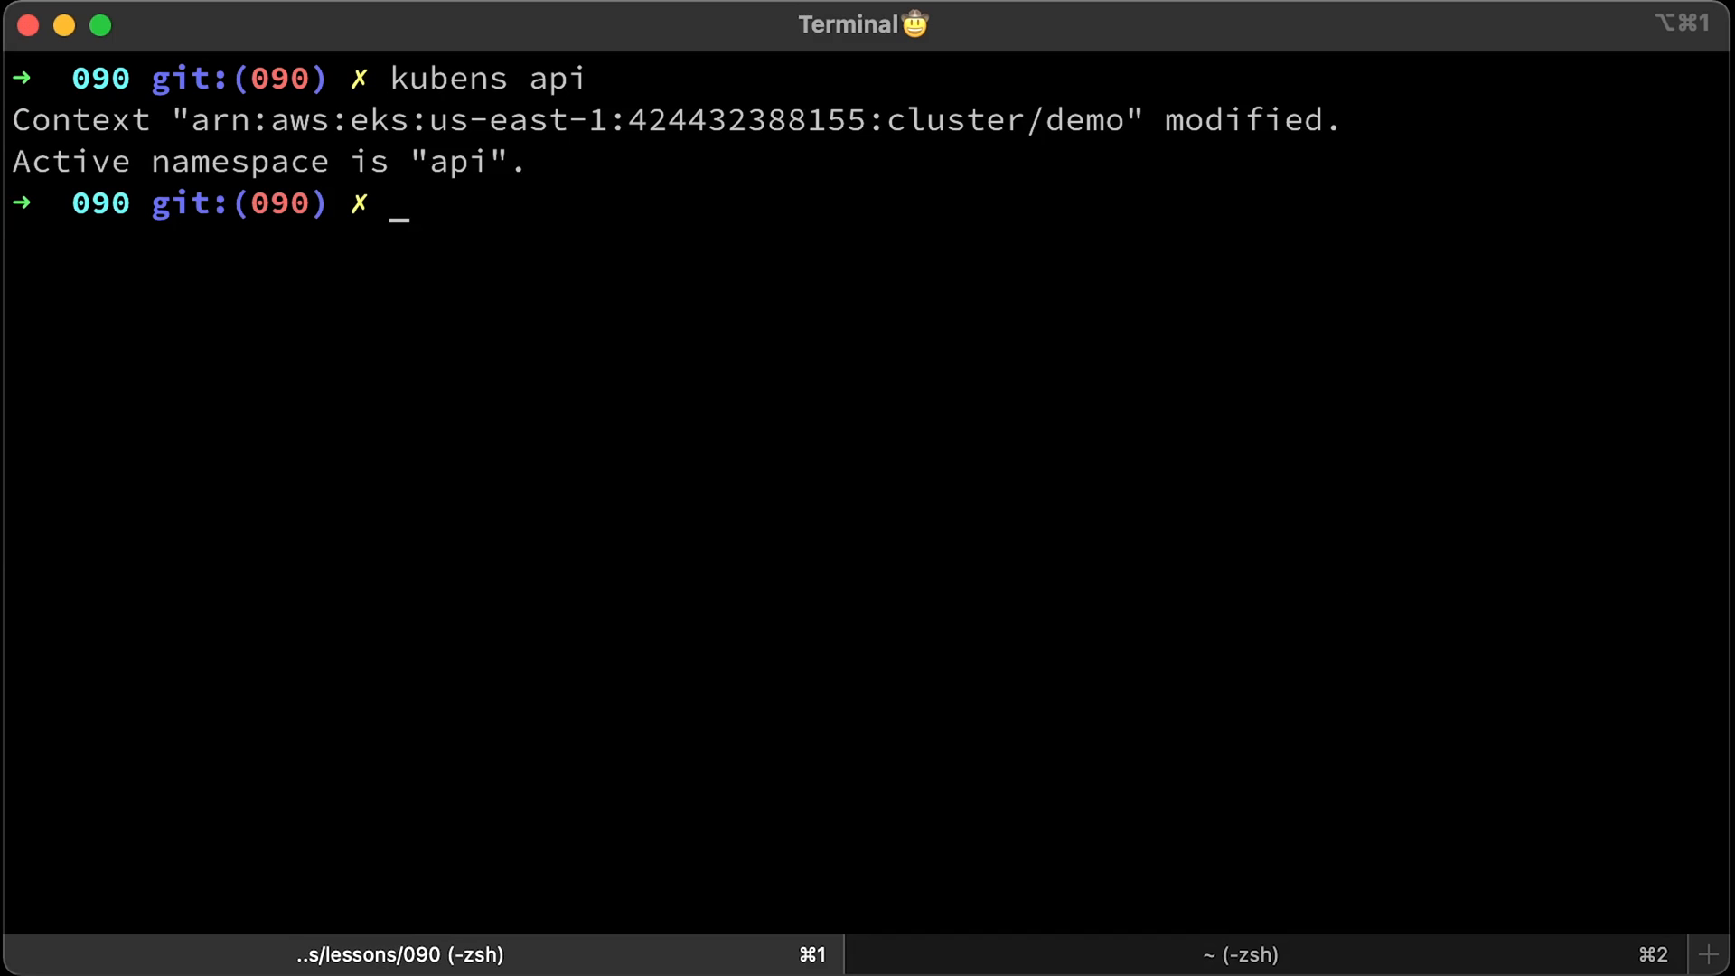
pyautogui.write('kubectl get pods')
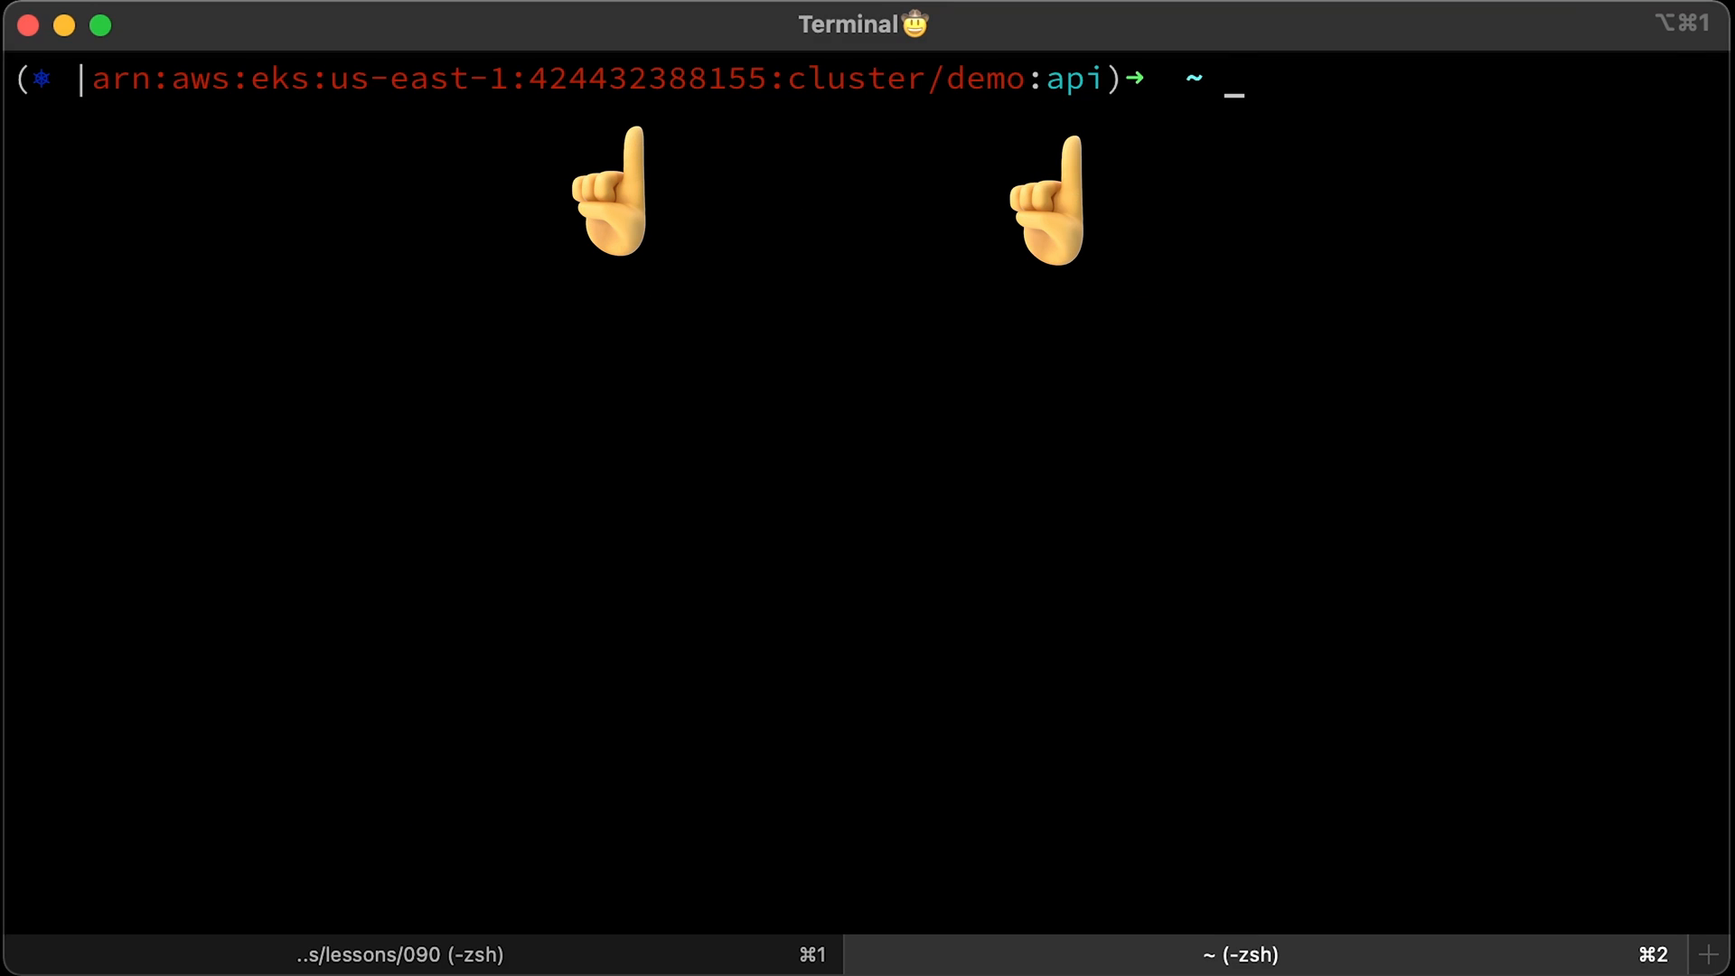
# Set the namespace back to default with kubens and start switching context to minikube
pyautogui.write('kubens default')
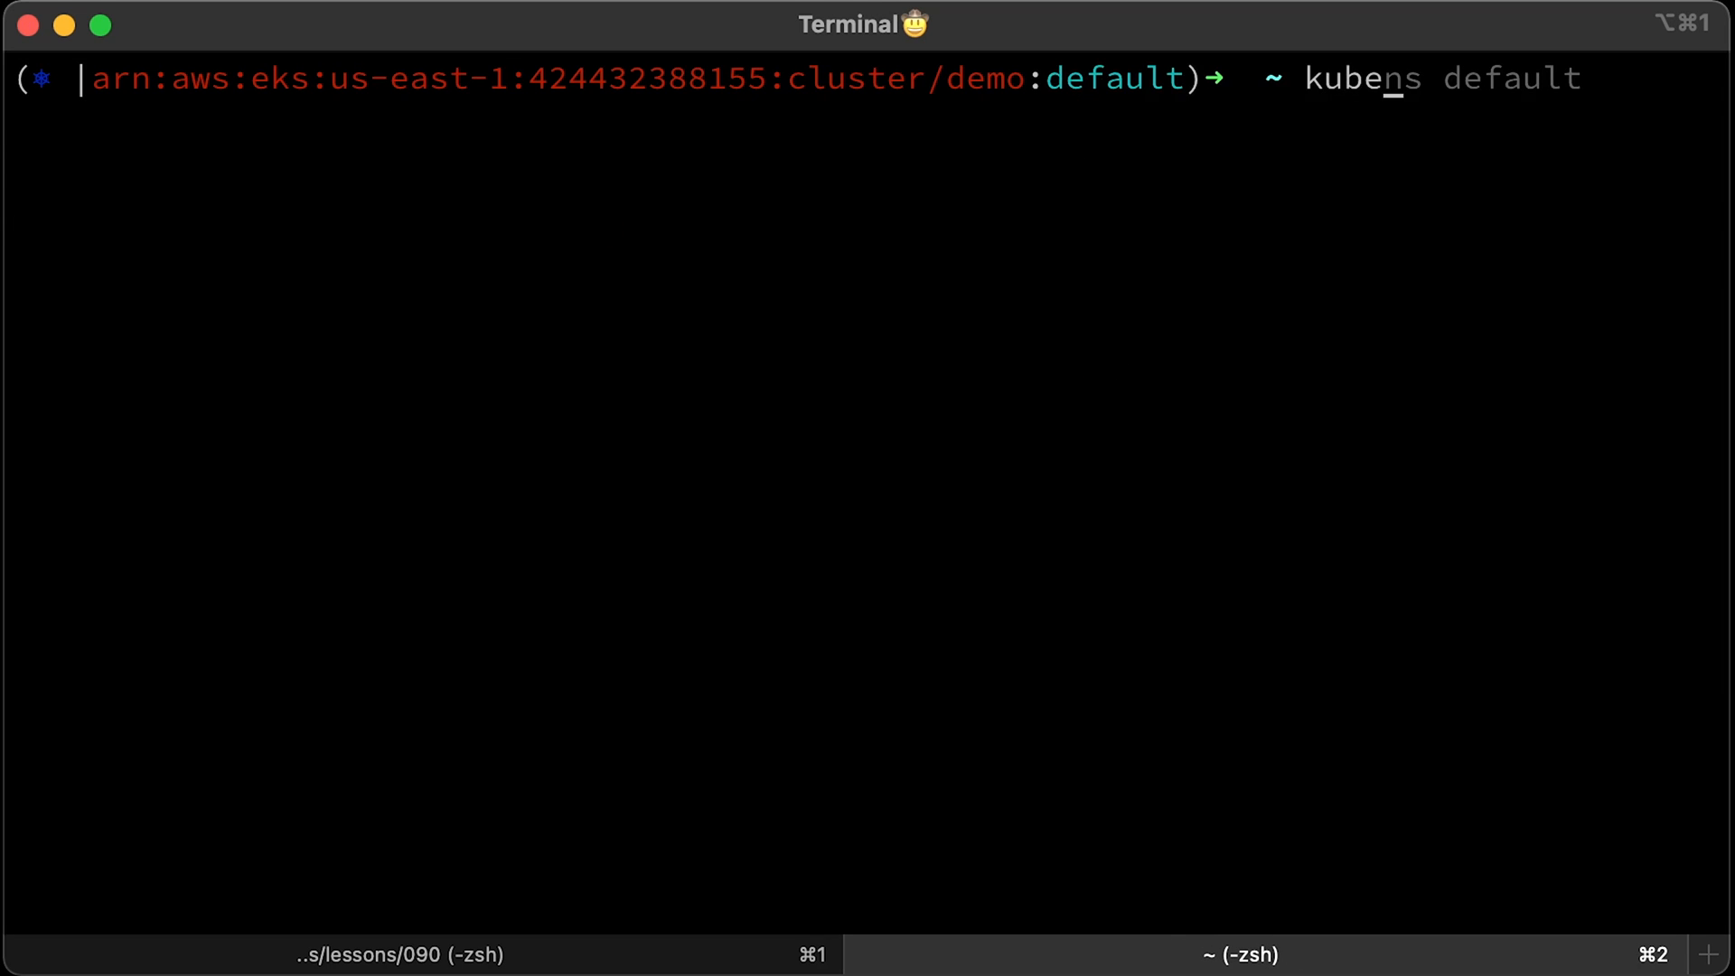
pyautogui.write('kubectx mi')
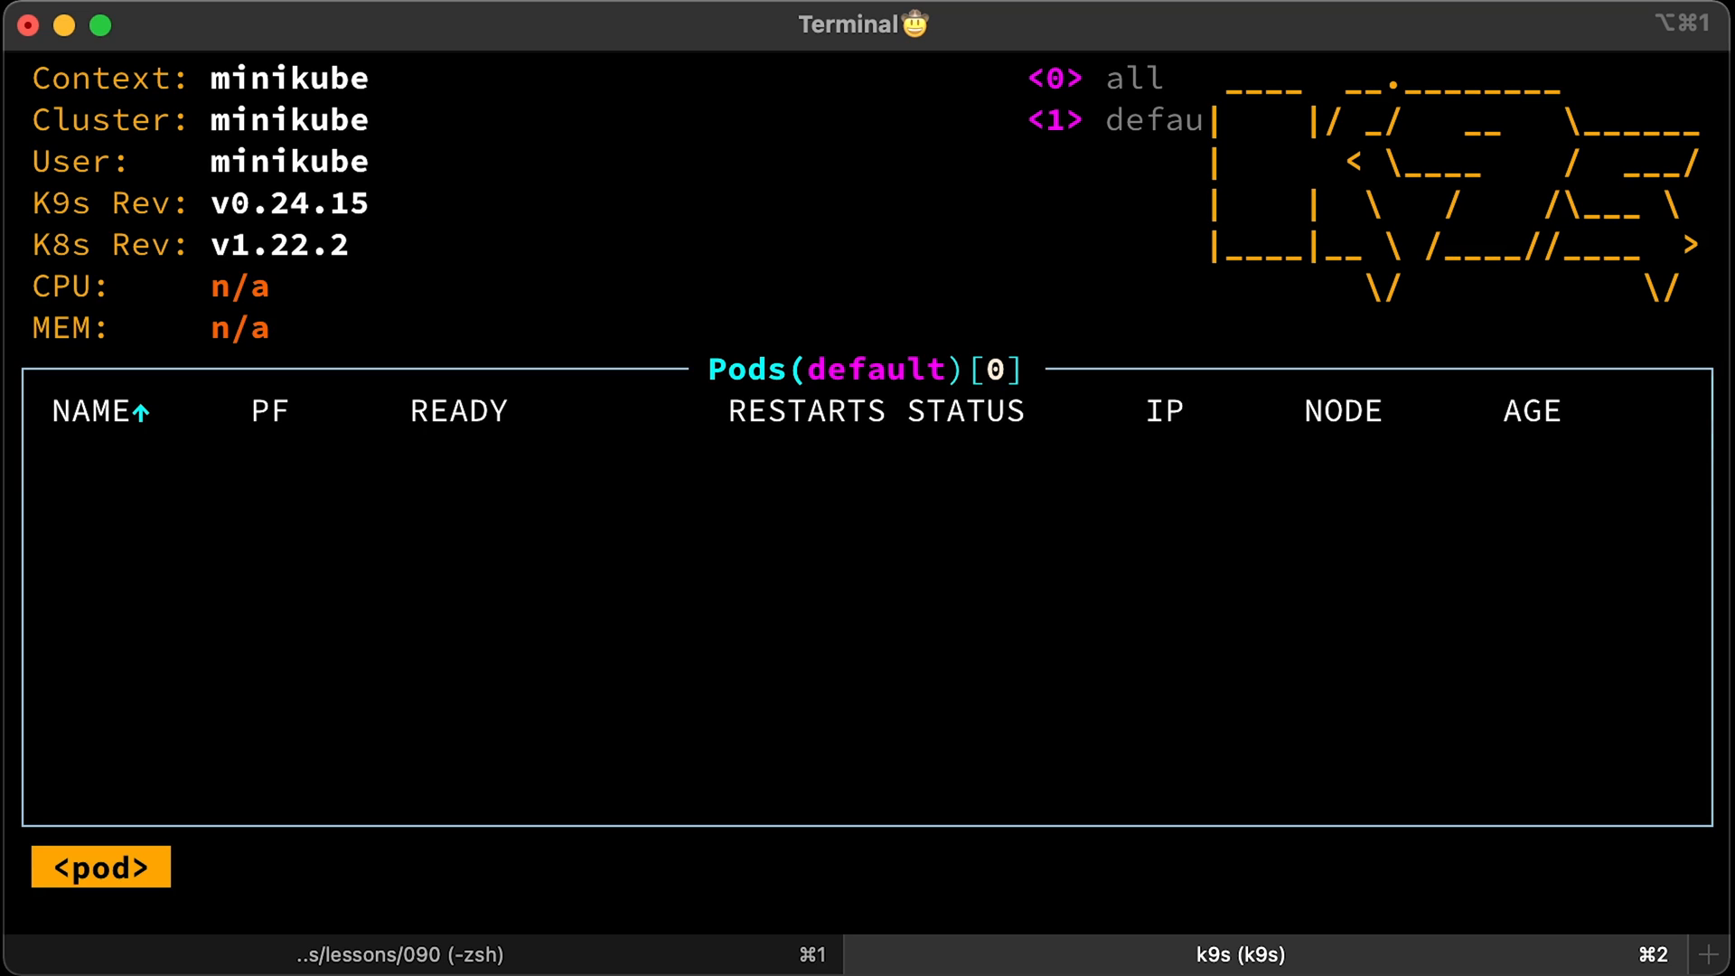
# Use :ctx in k9s to select the demo EKS context and view api pods
pyautogui.write('ctx')
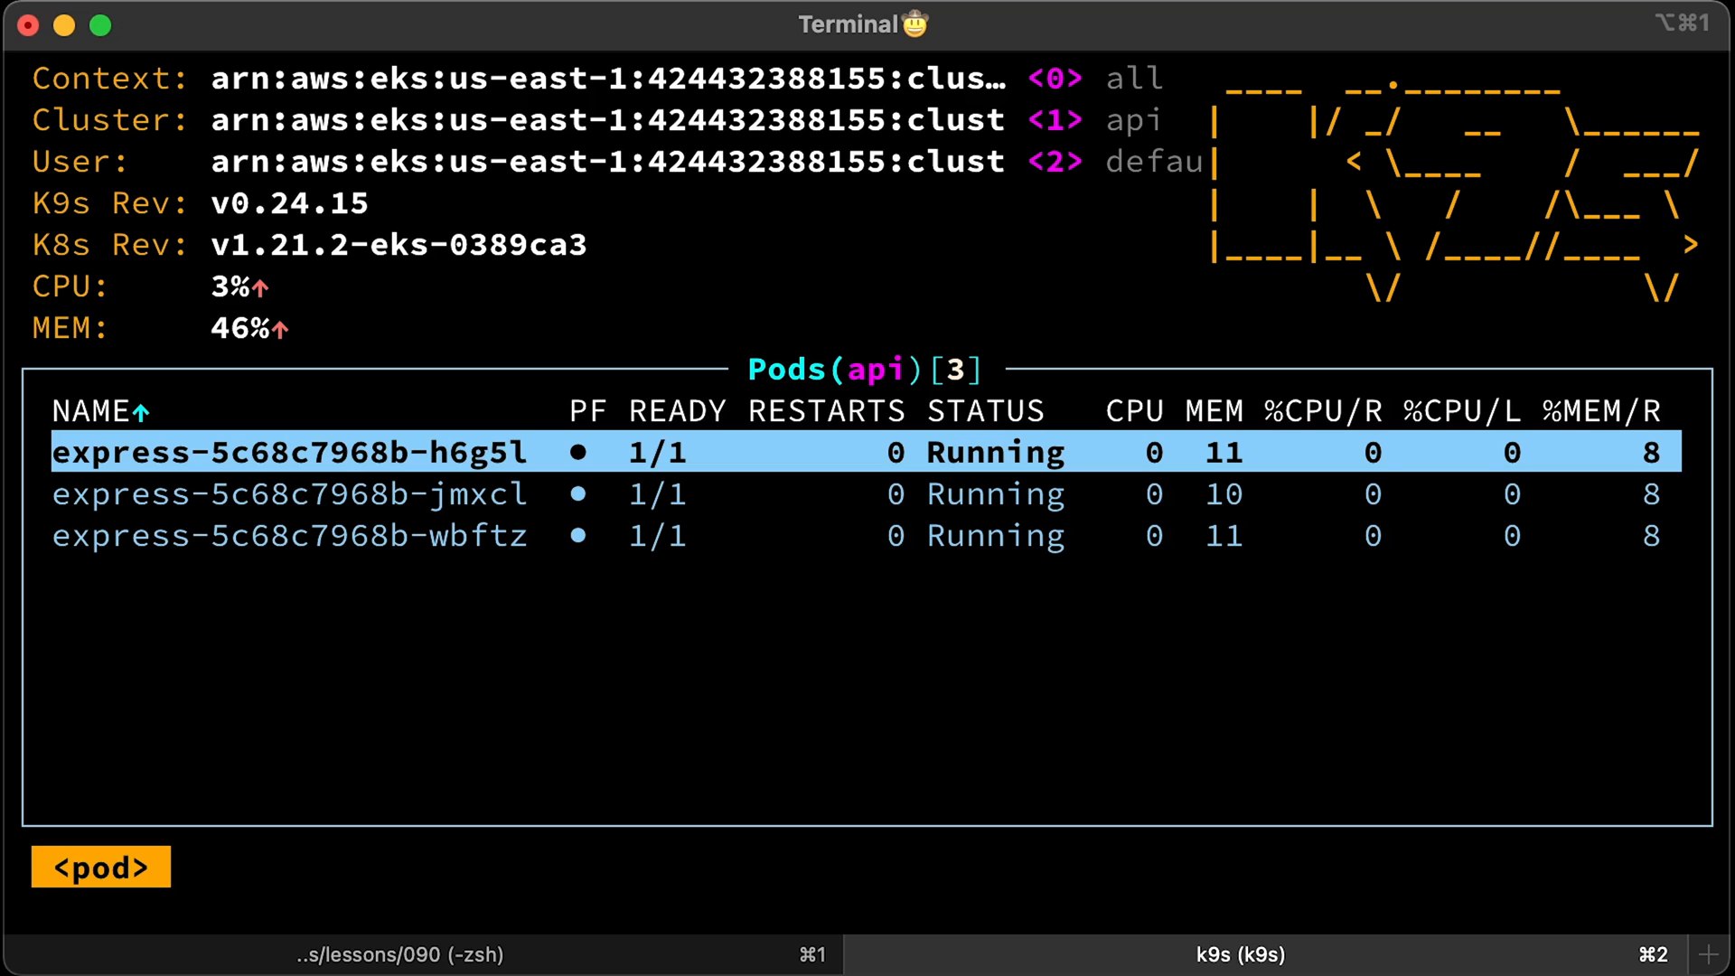
# Delete pod express-5c68c7968b-chggq in k9s and confirm the Delete dialog
pyautogui.press('0')
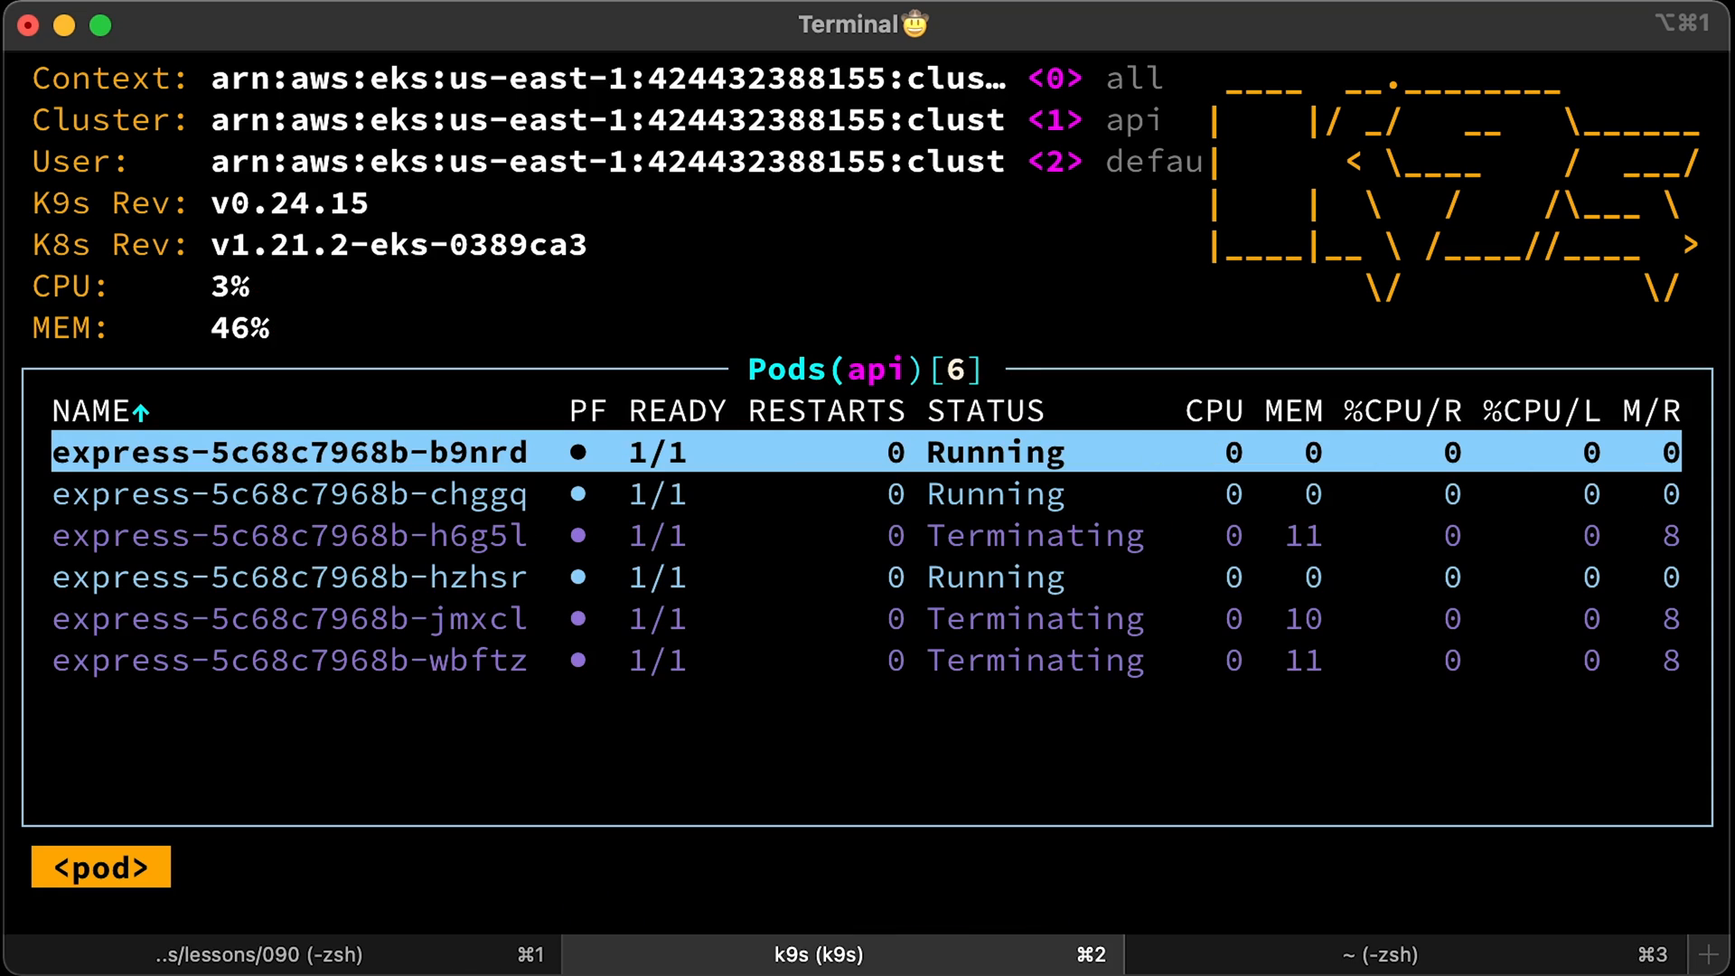
pyautogui.press('Down')
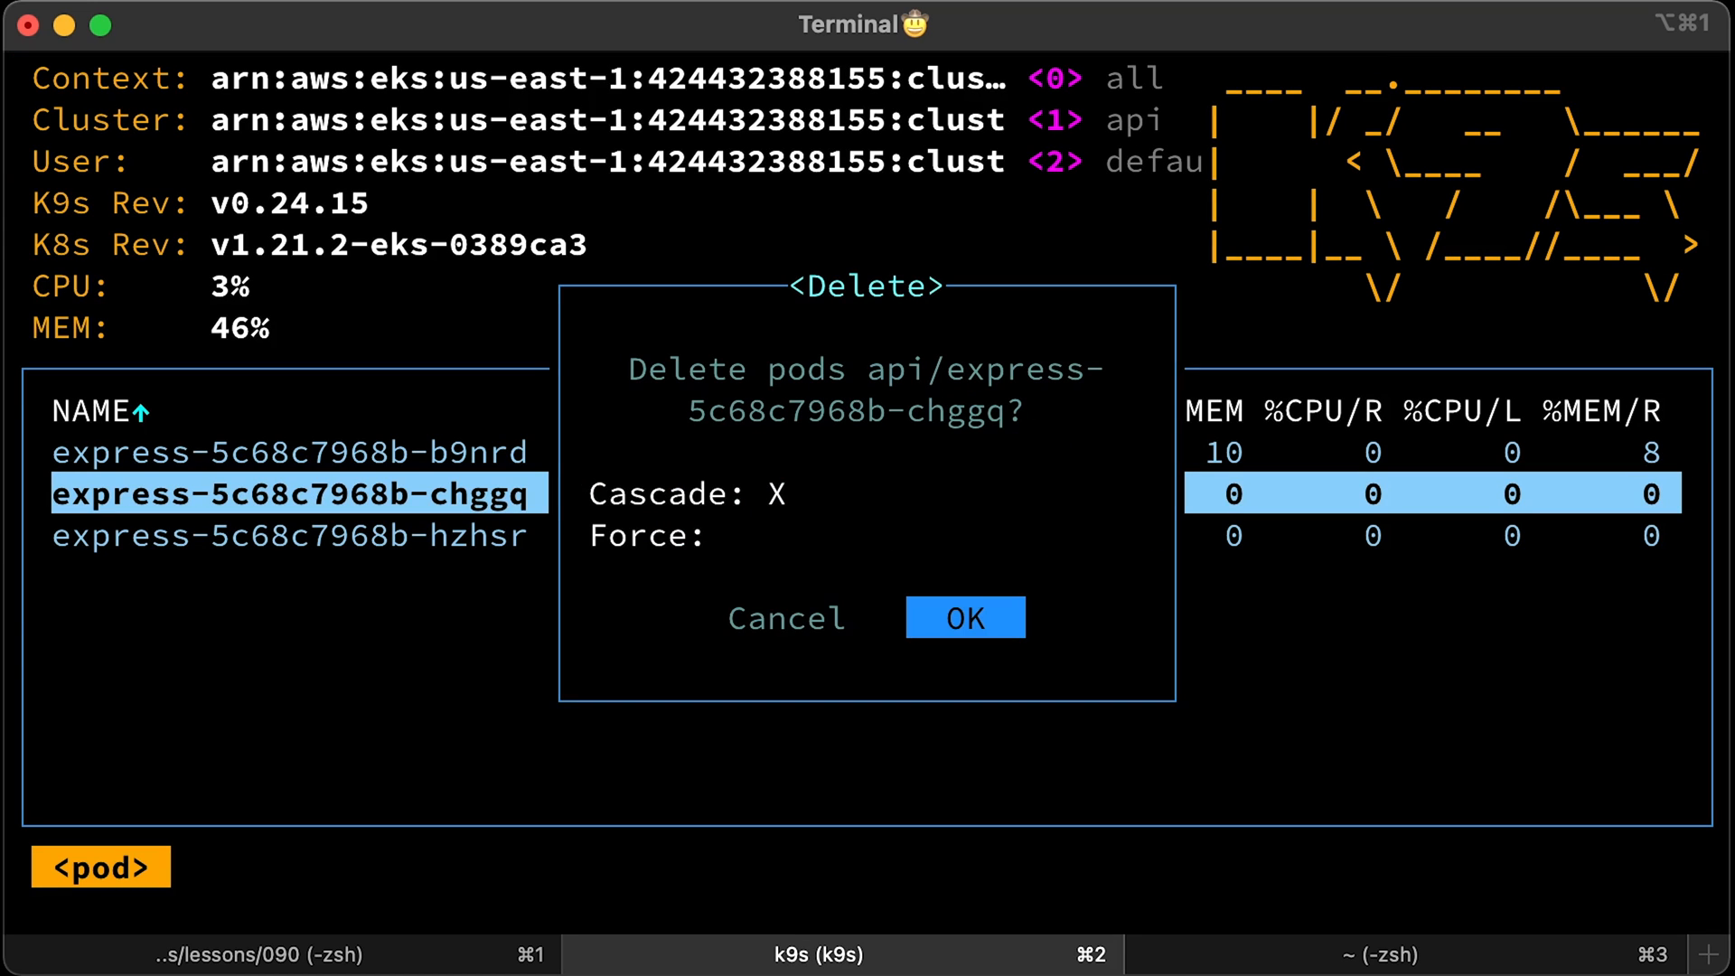
pyautogui.click(962, 617)
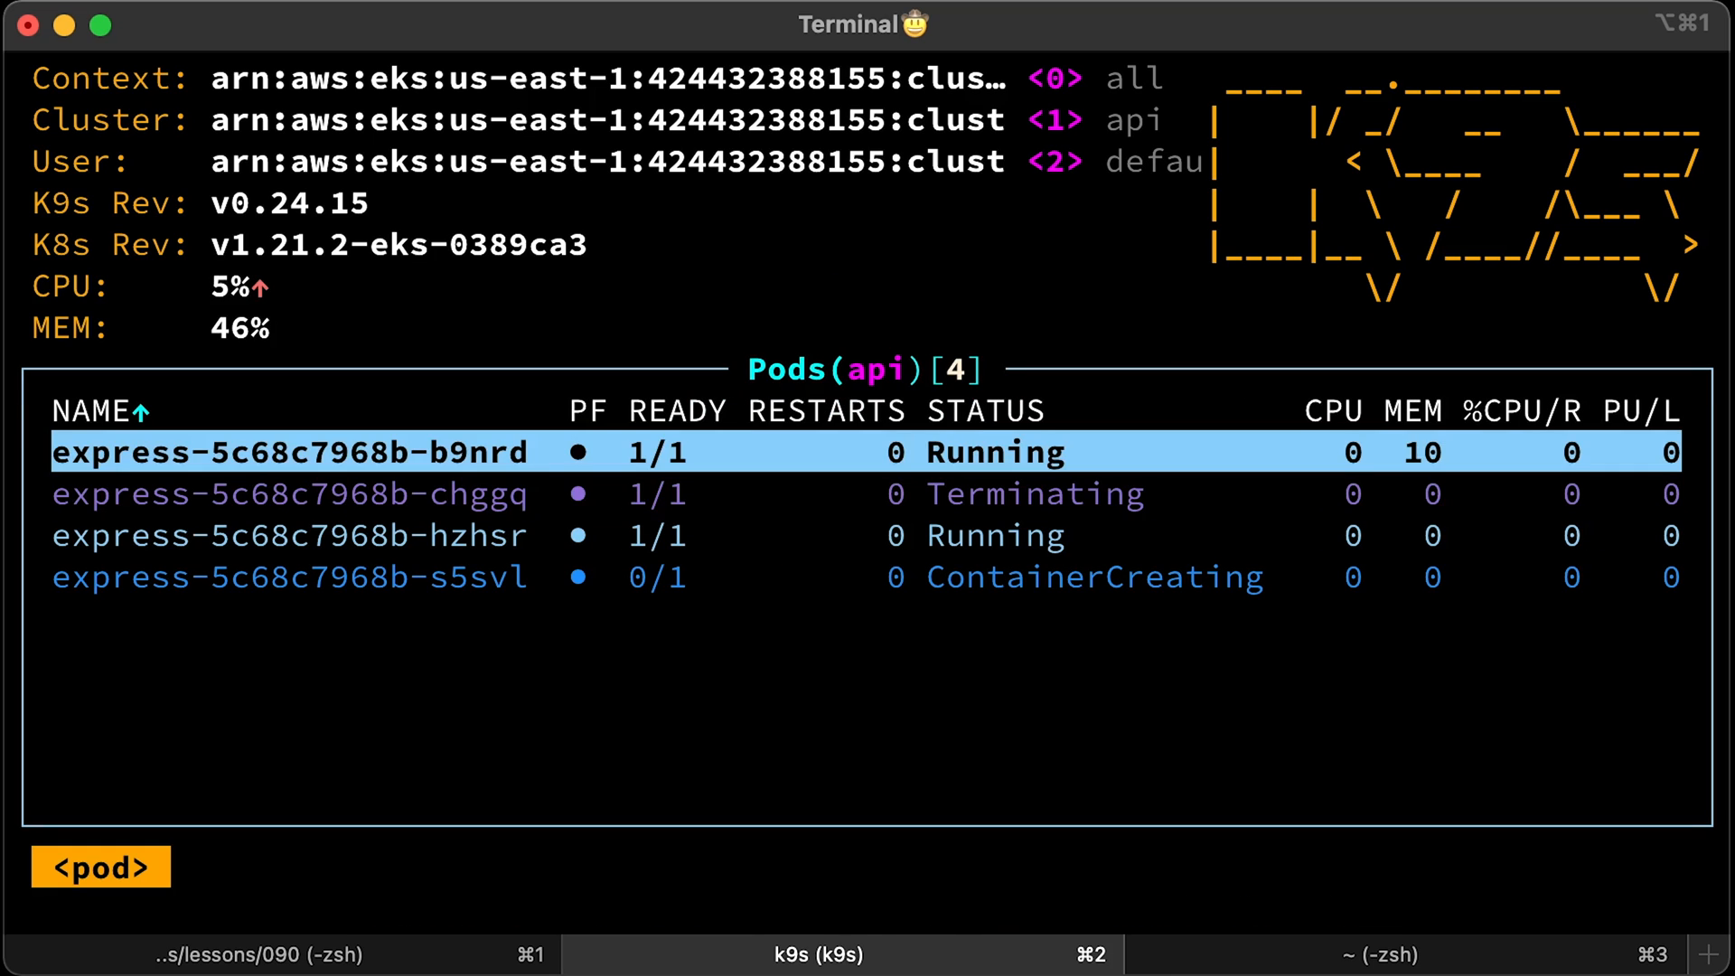
pyautogui.write('deploy')
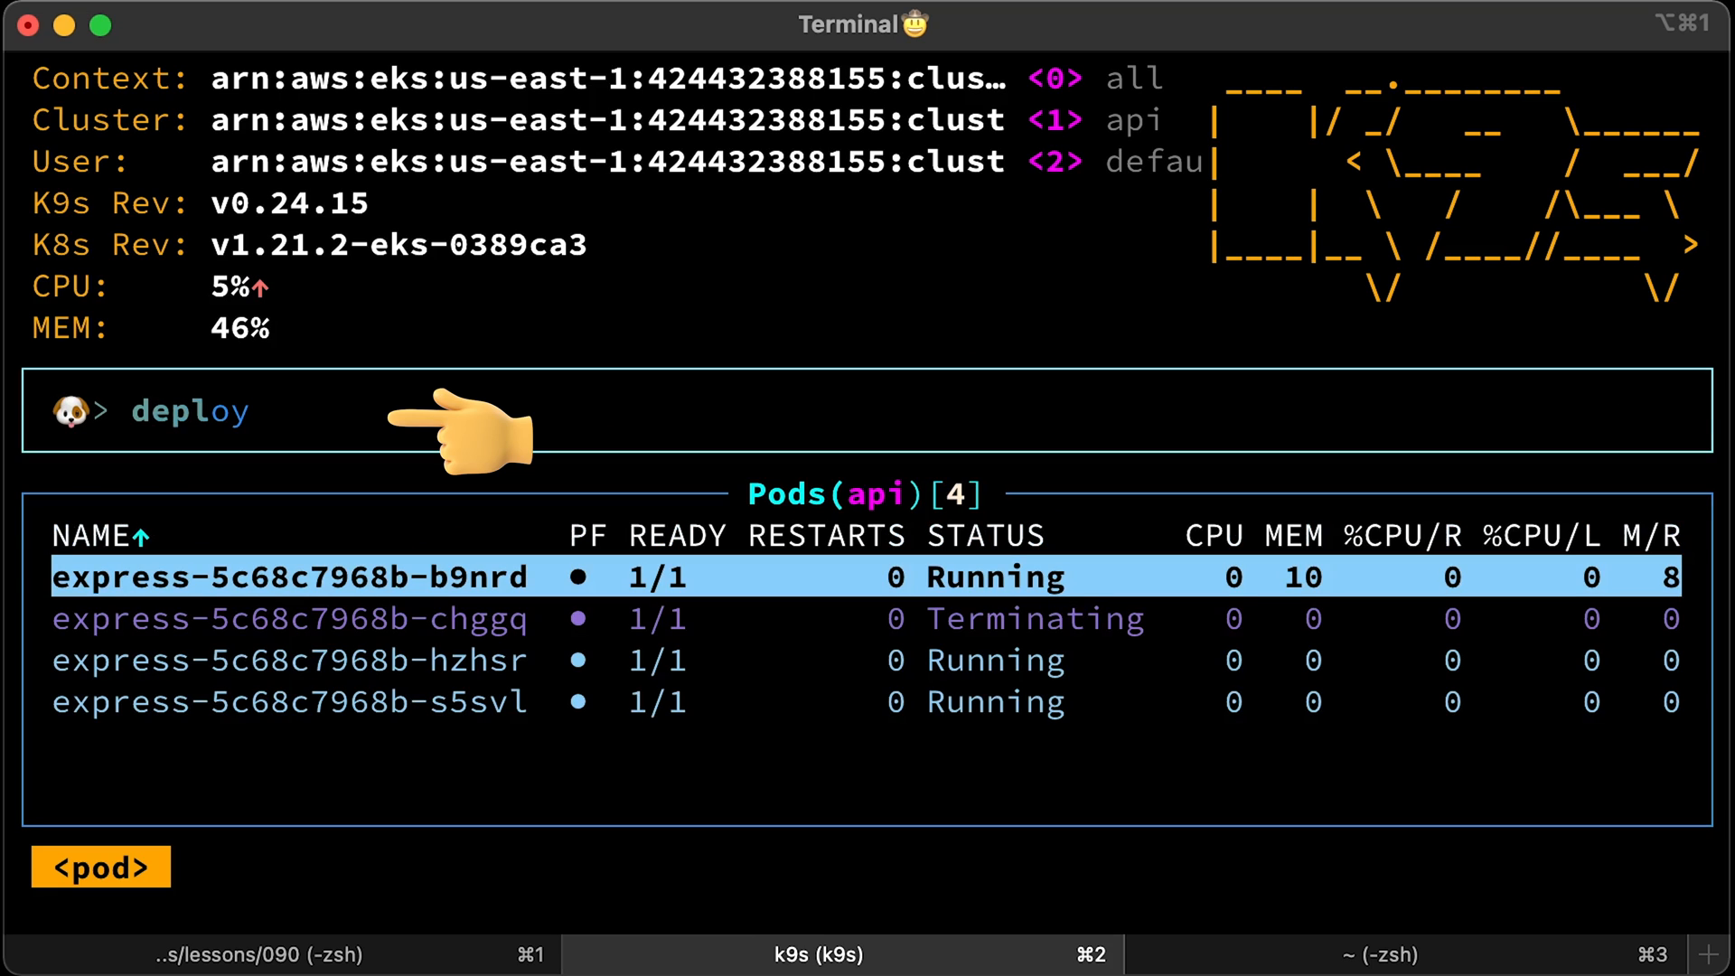
# Open the express deployment's manifest from the k9s :deployments view
pyautogui.write('ments')
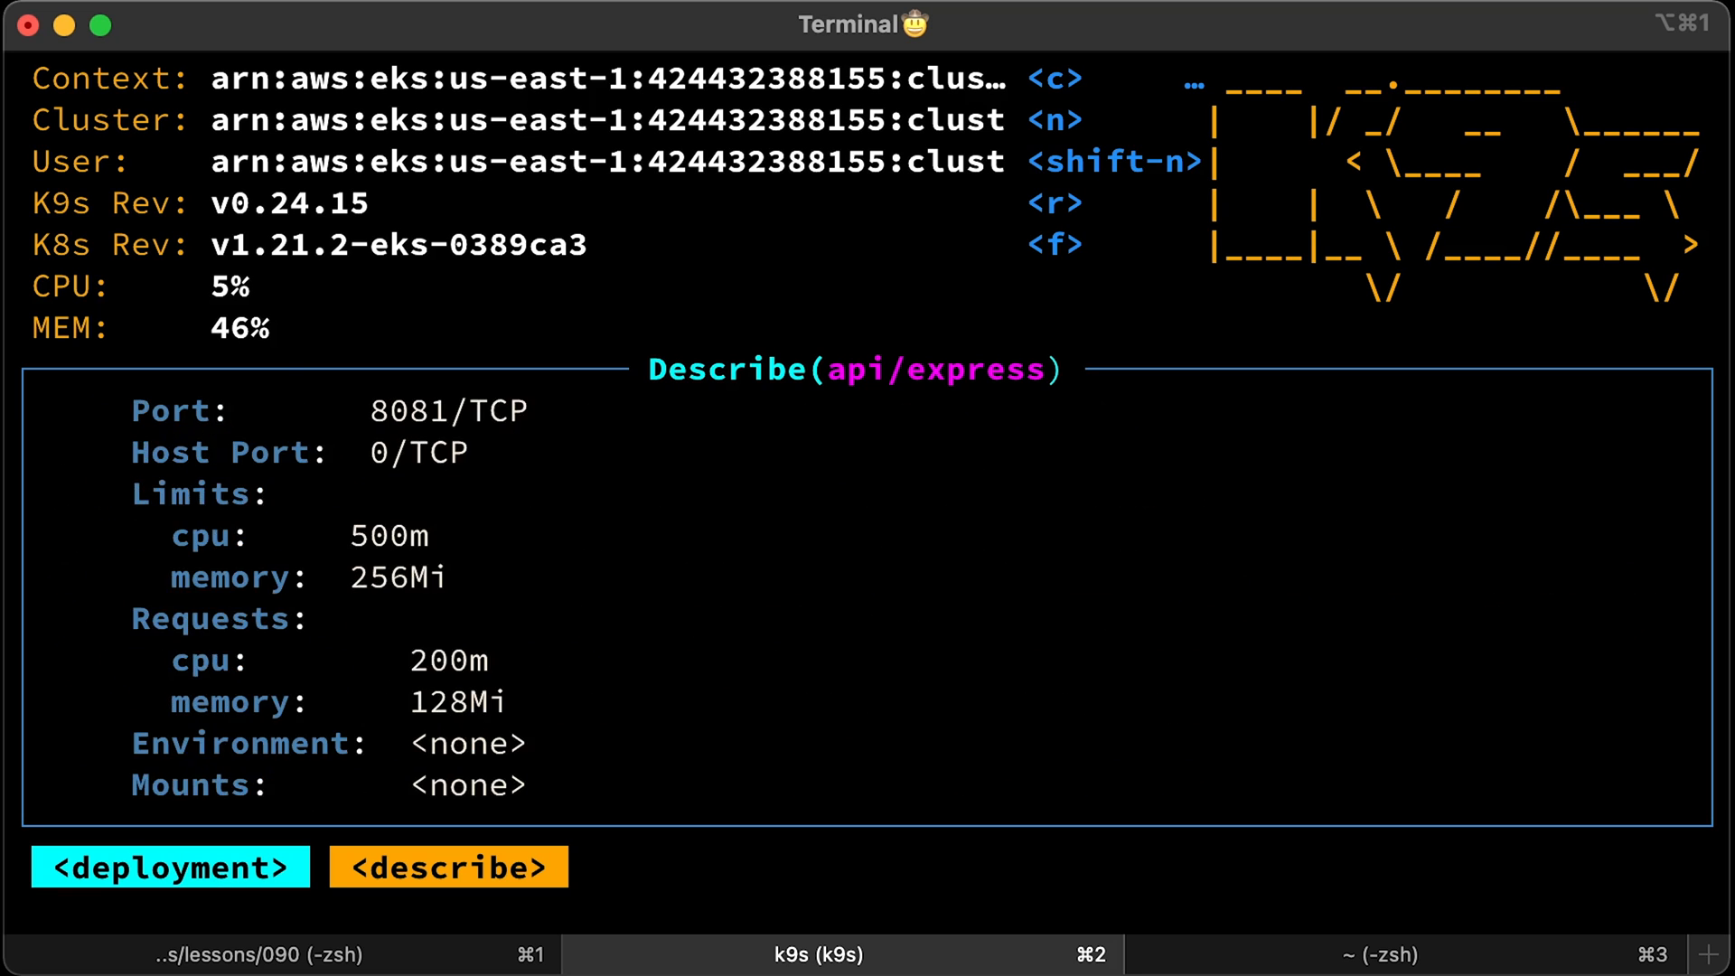
pyautogui.press('Escape')
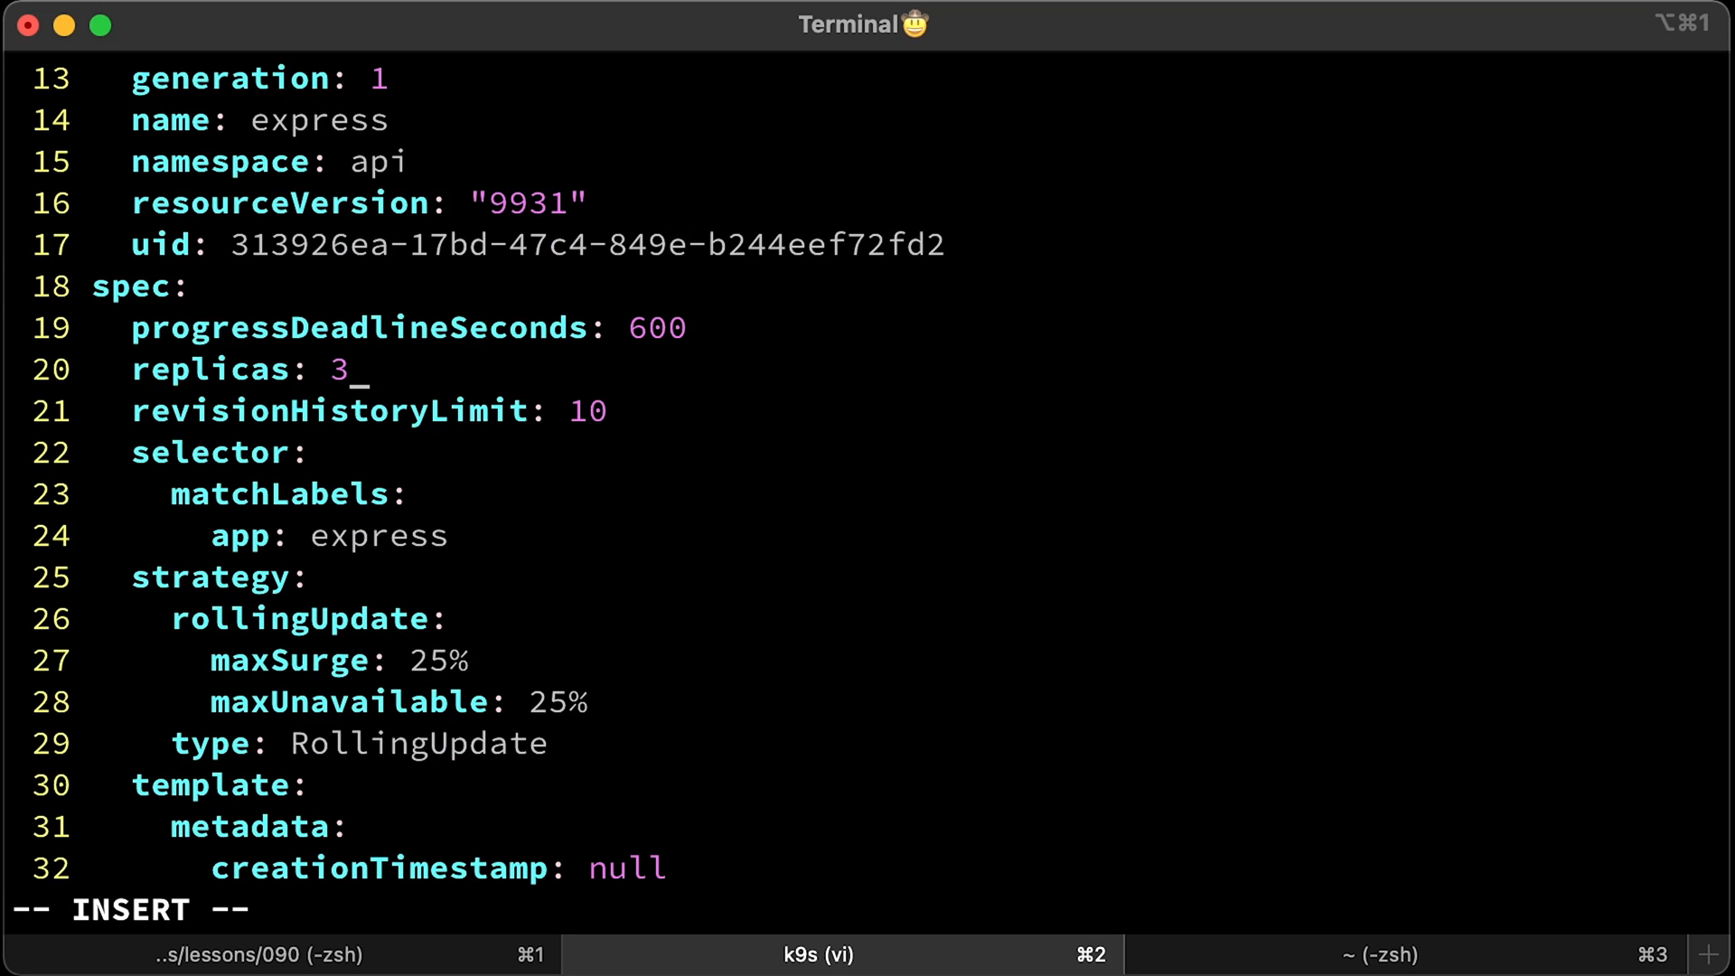
# Change the express deployment's replicas from 3 to 4 in vi
pyautogui.write('4')
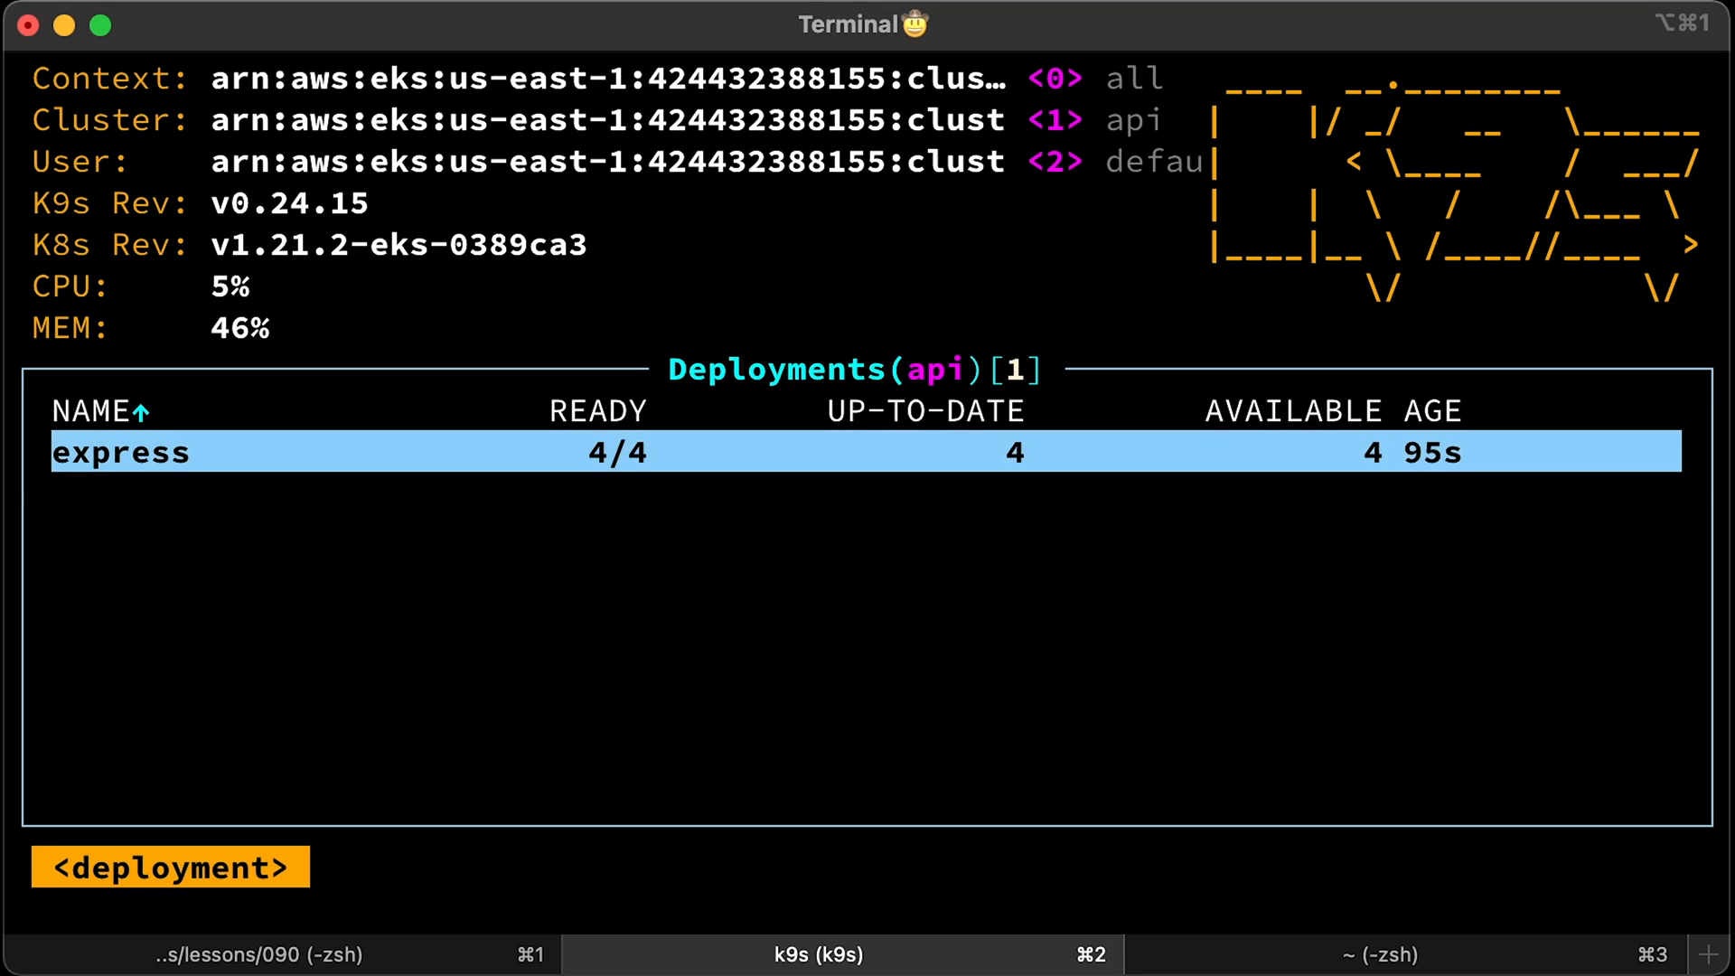
# Show the cluster's Services view in k9s with :svc
pyautogui.write('svc')
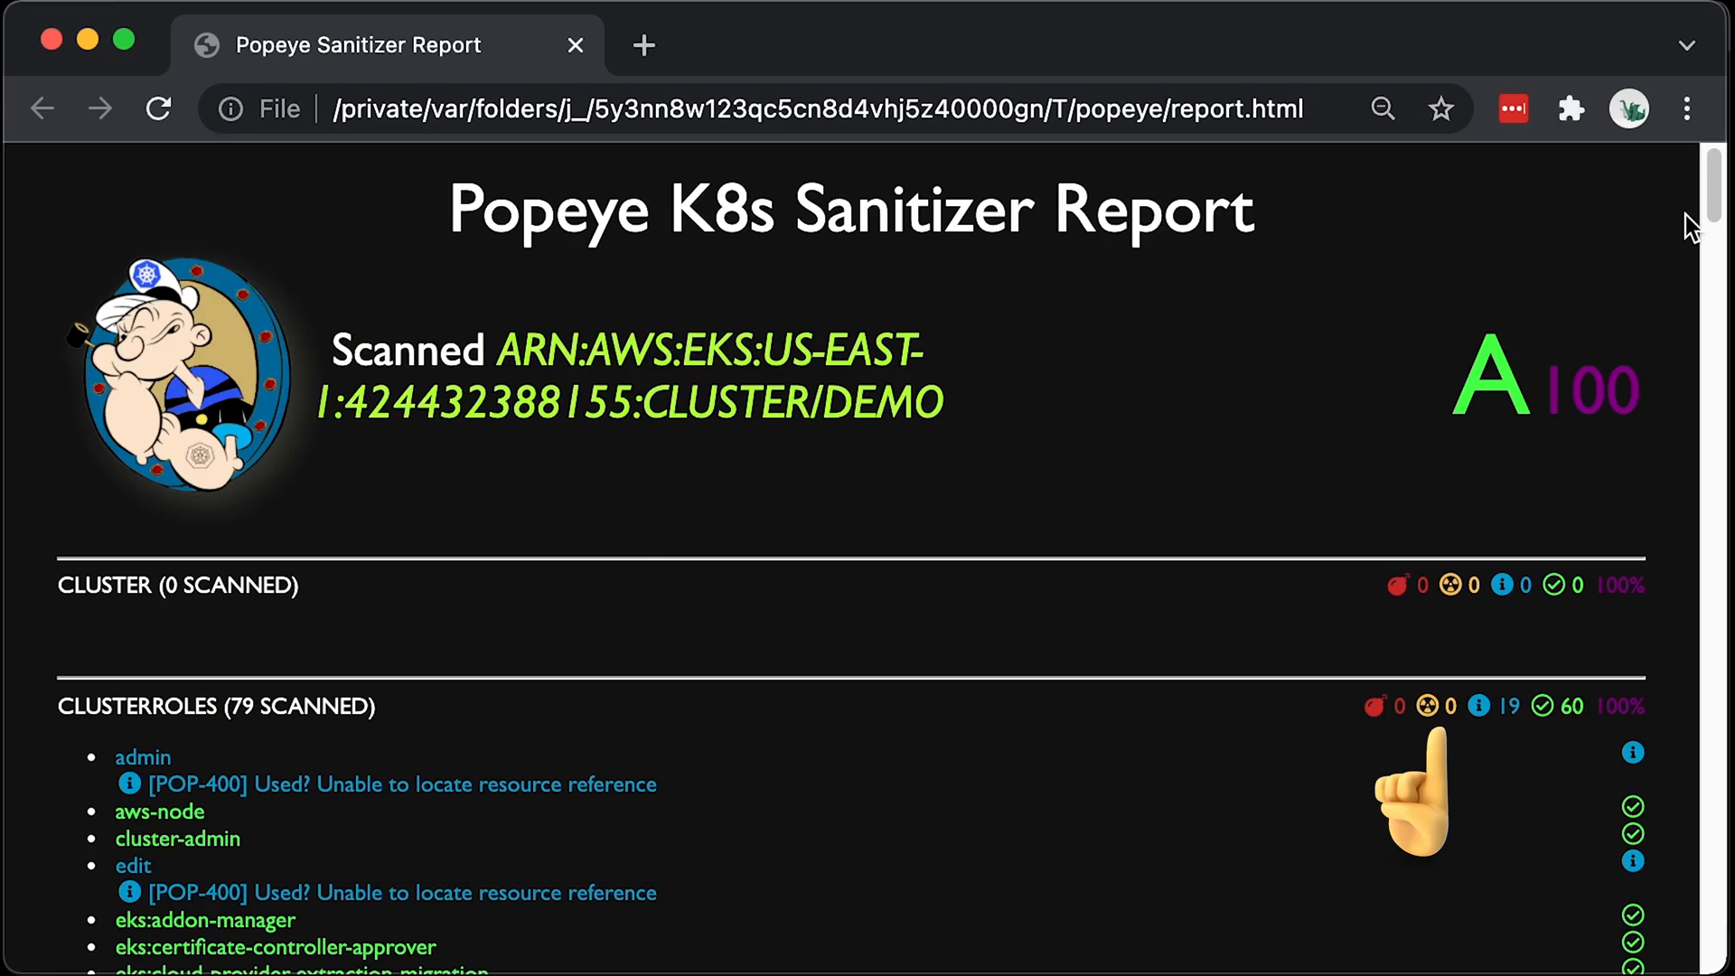
# Scroll through the Popeye report's A 100 score and cluster roles sections
pyautogui.scroll(-3)
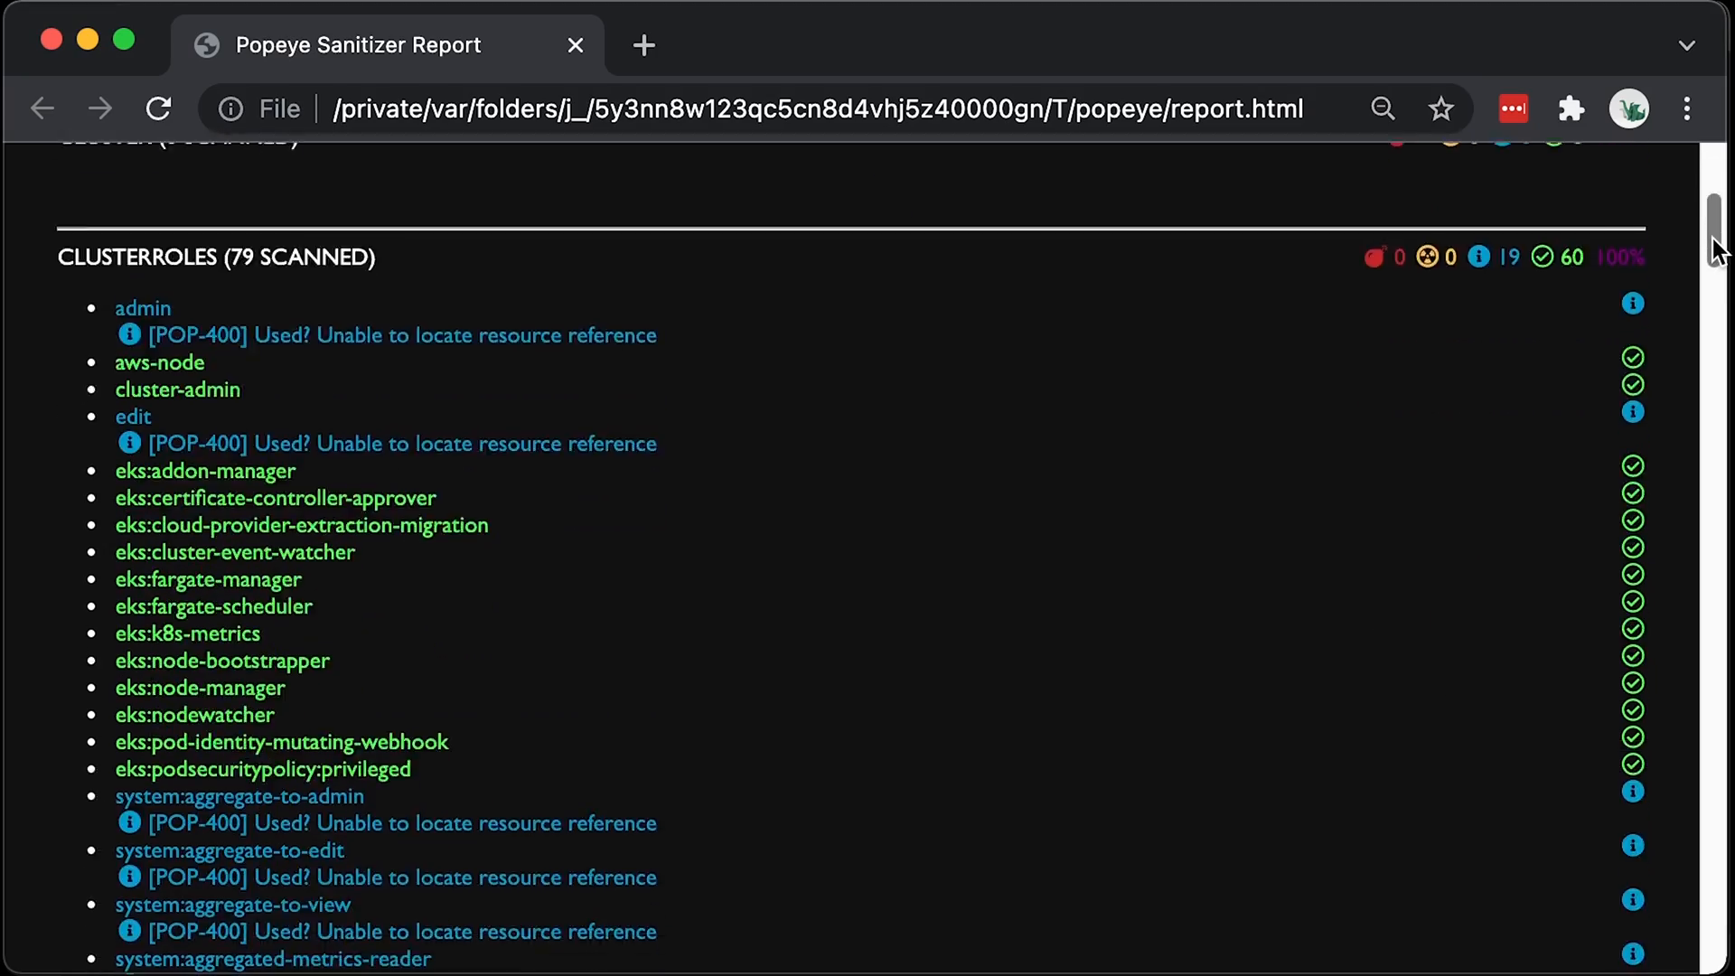
pyautogui.scroll(-3)
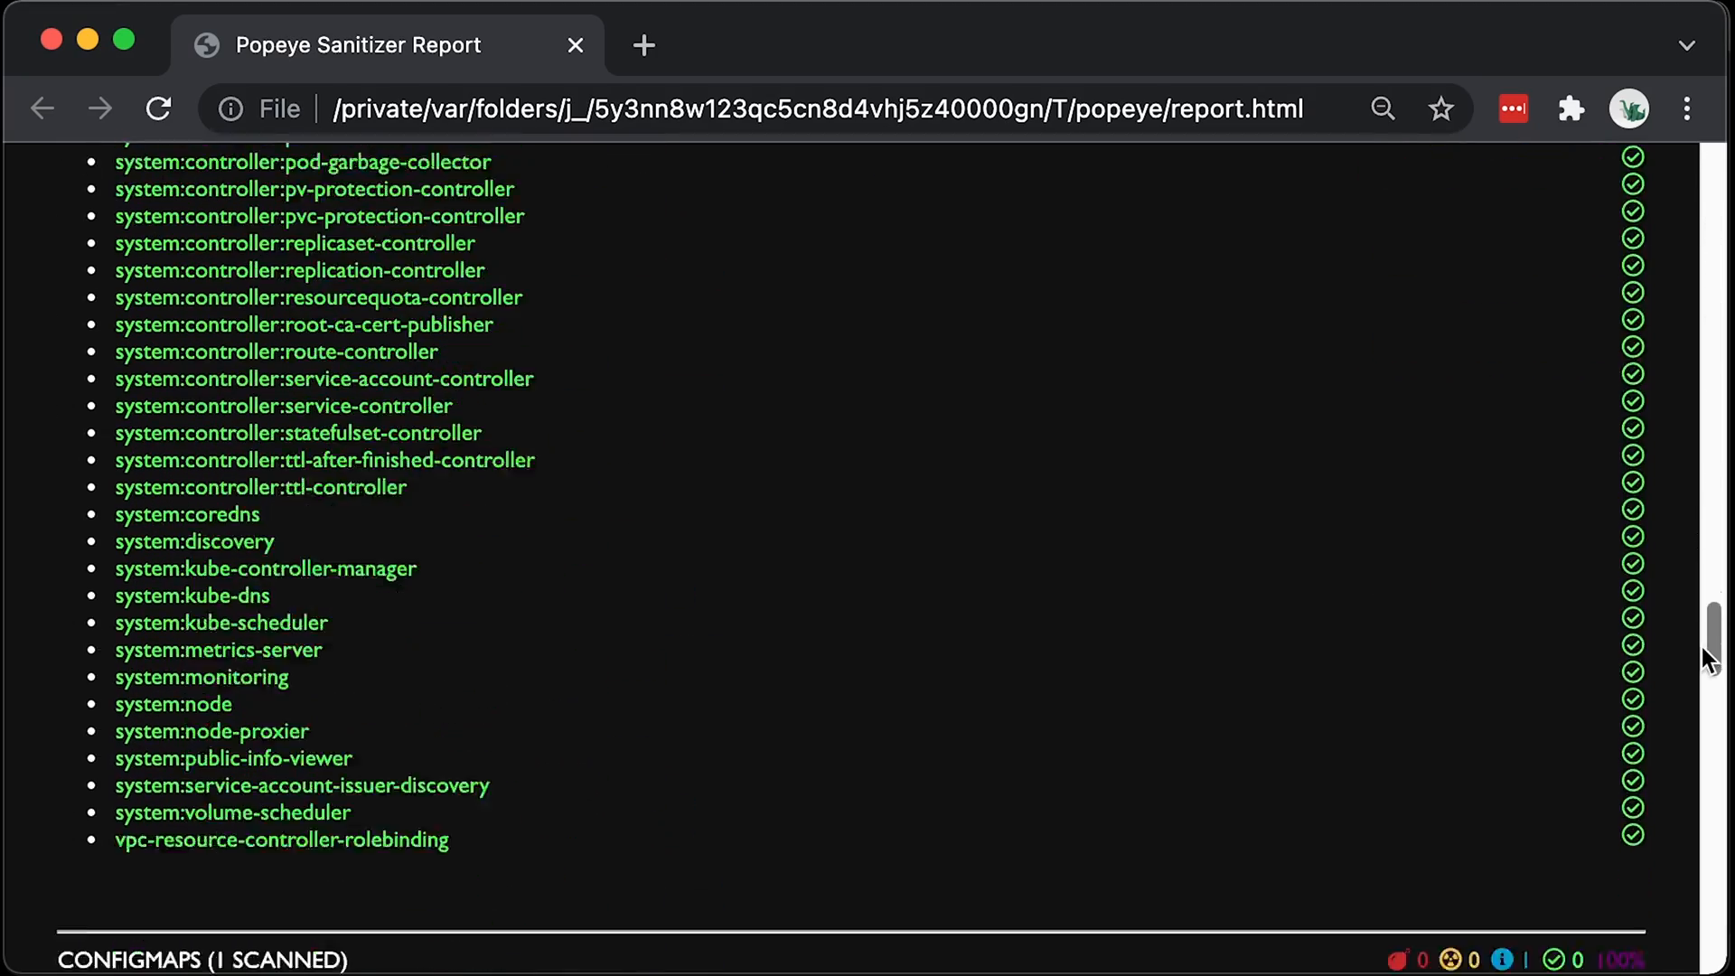
pyautogui.scroll(-3)
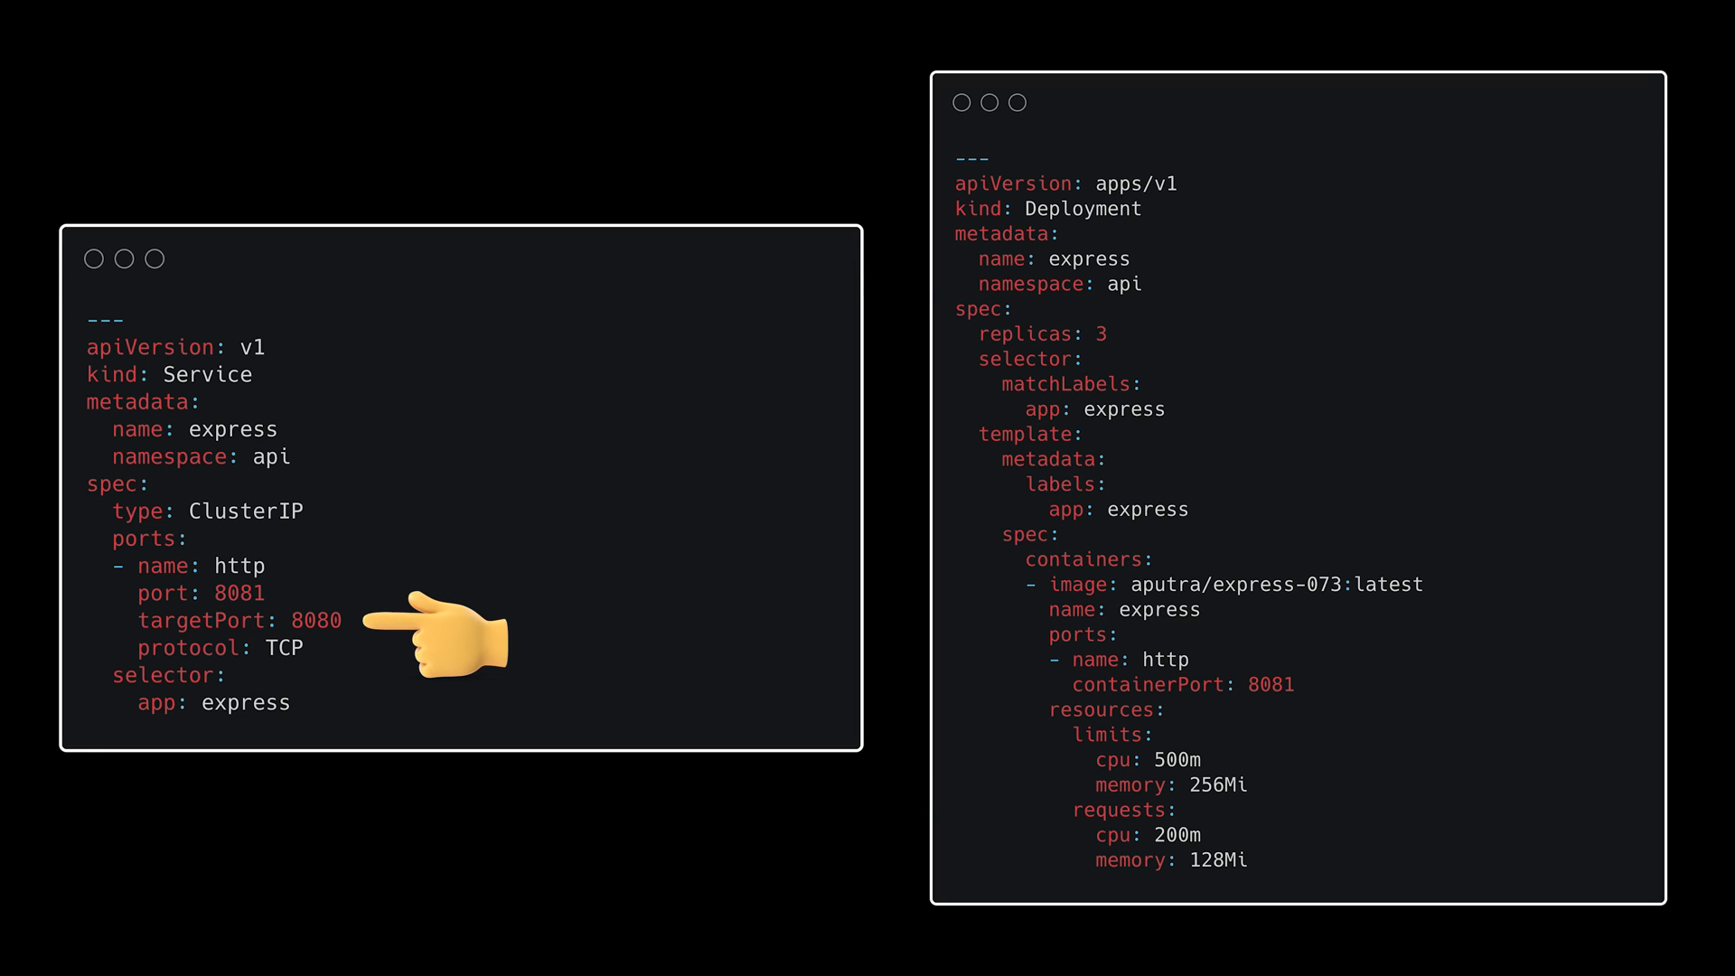
pyautogui.moveTo(1383, 686)
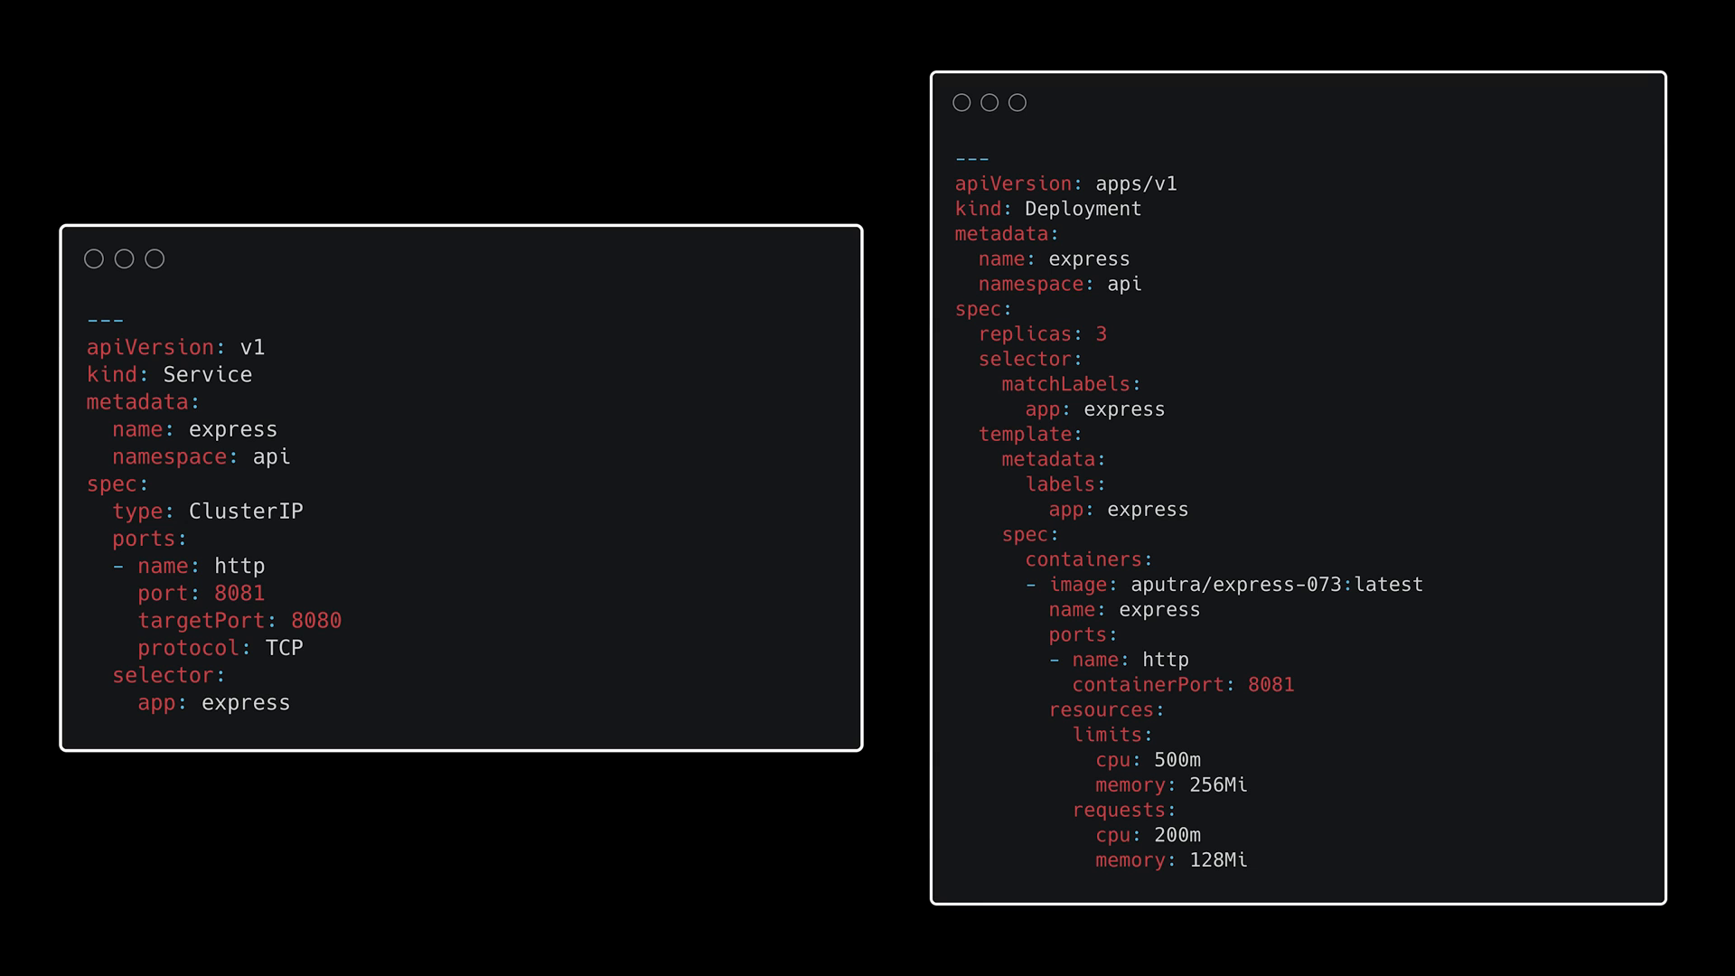
# Create the express Service from k8s/service.yaml and regenerate the Popeye report.html
pyautogui.write('kubectl apply -f k8s/service.yaml')
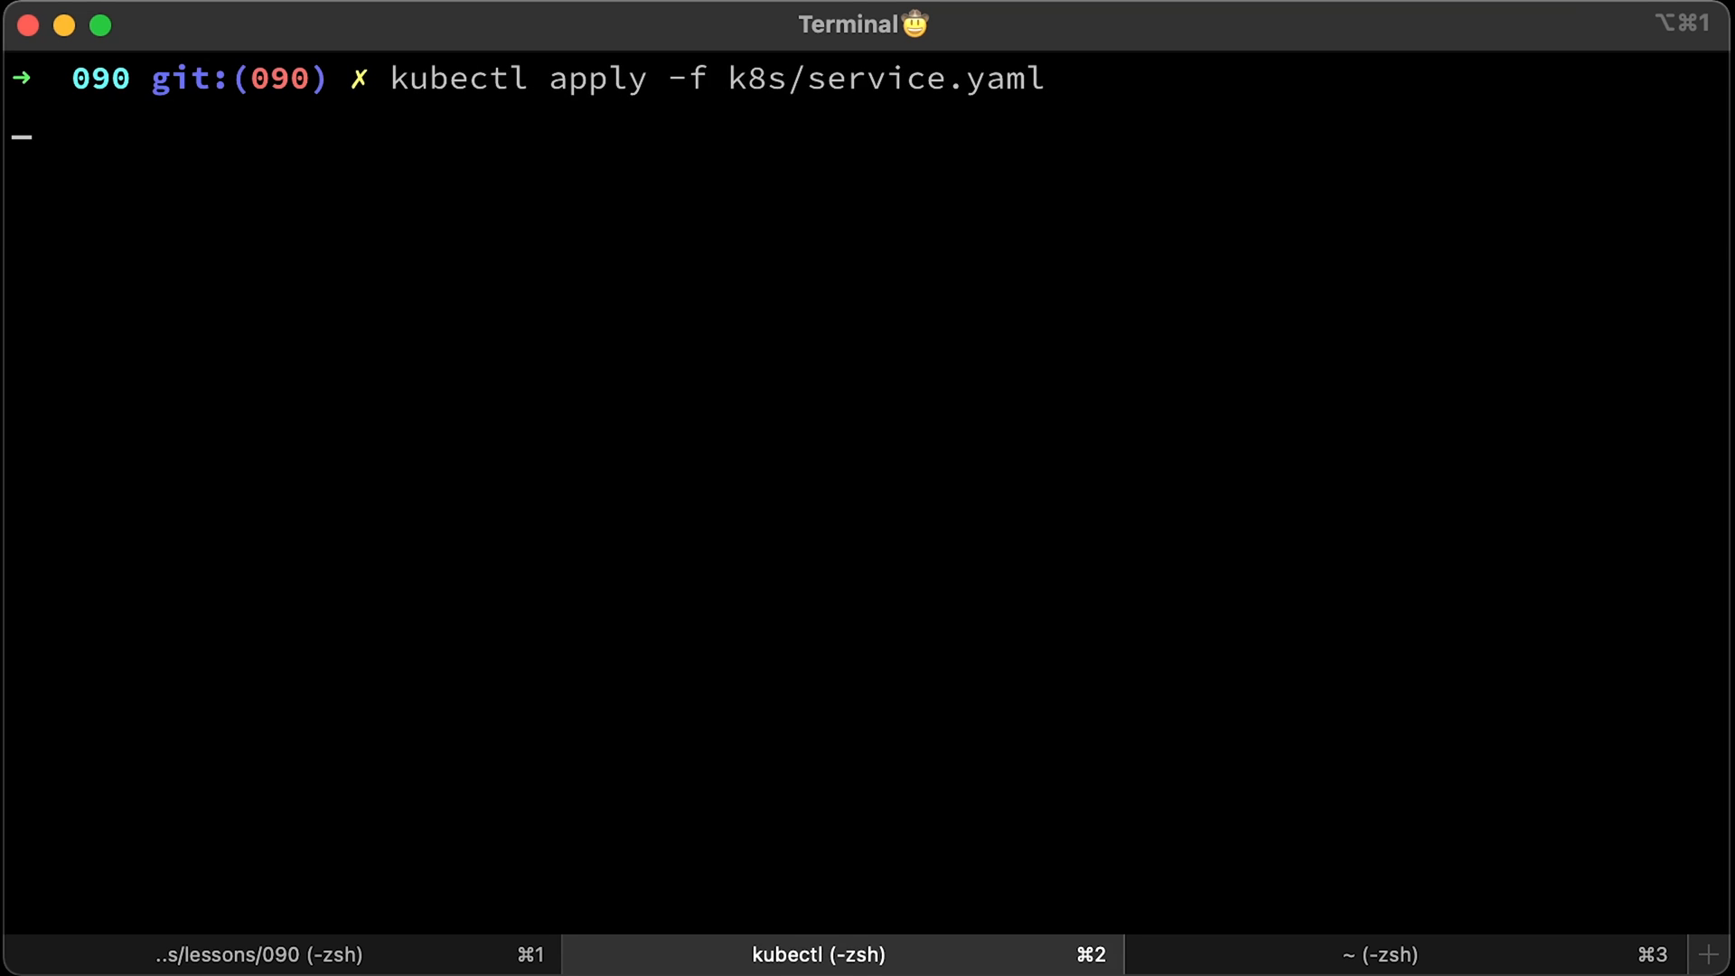
pyautogui.press('Return')
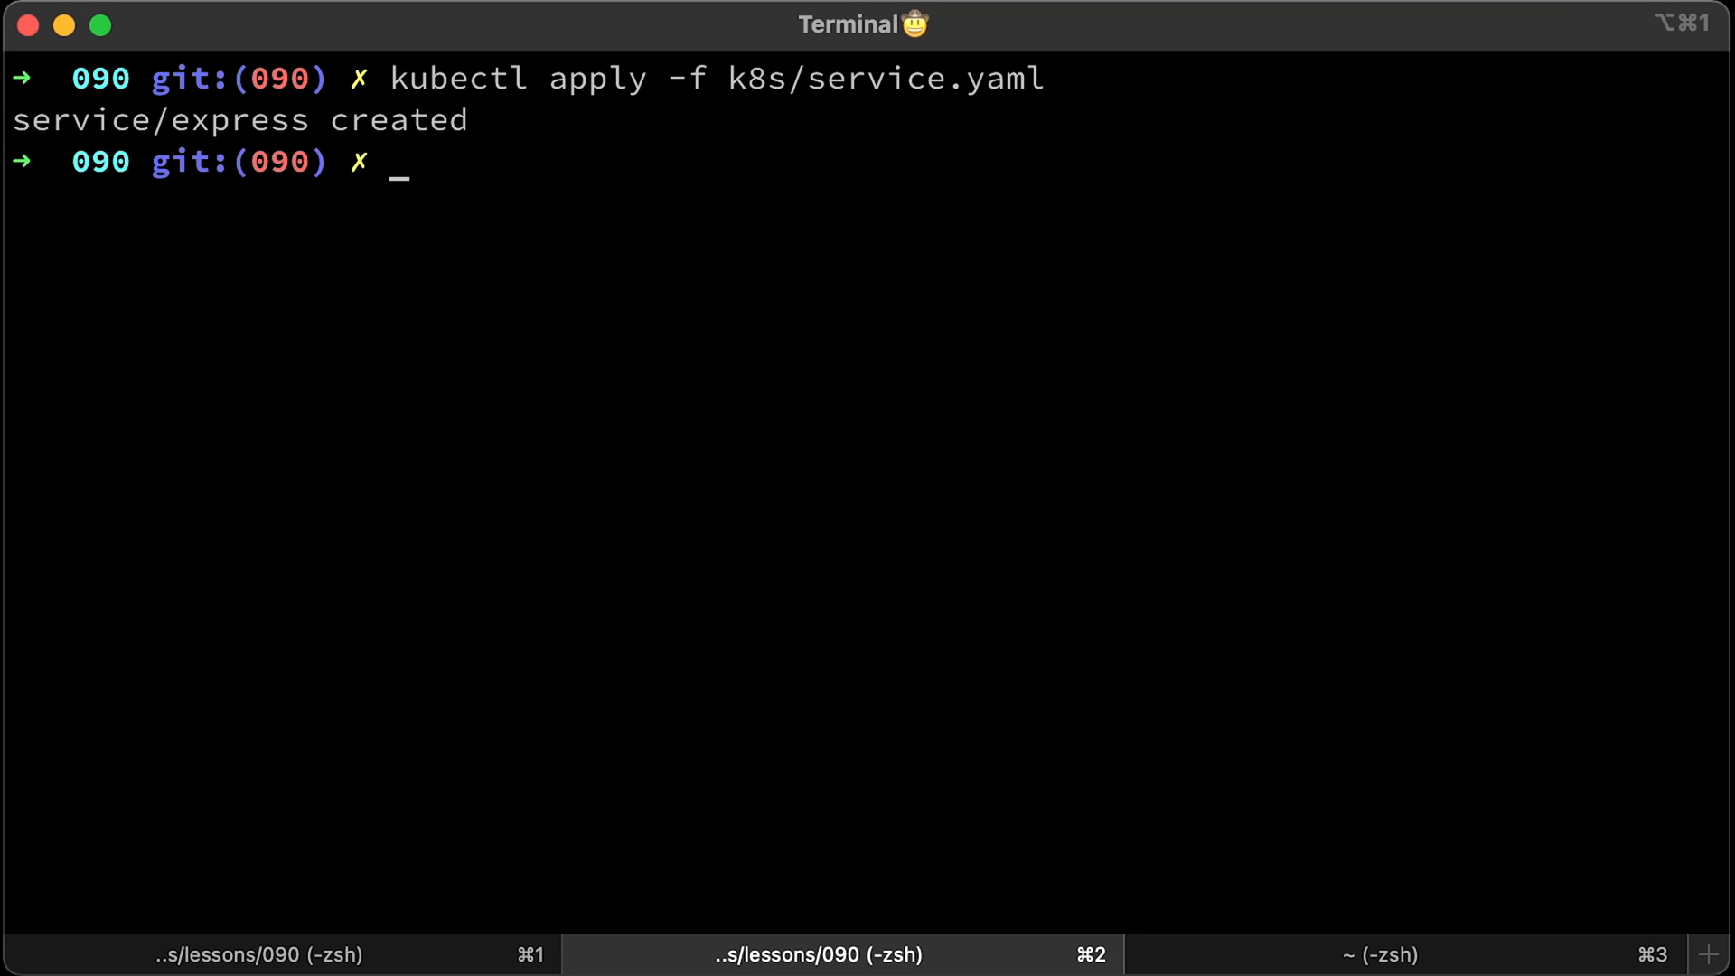
pyautogui.write('popeye --save --out html --output-file report.html')
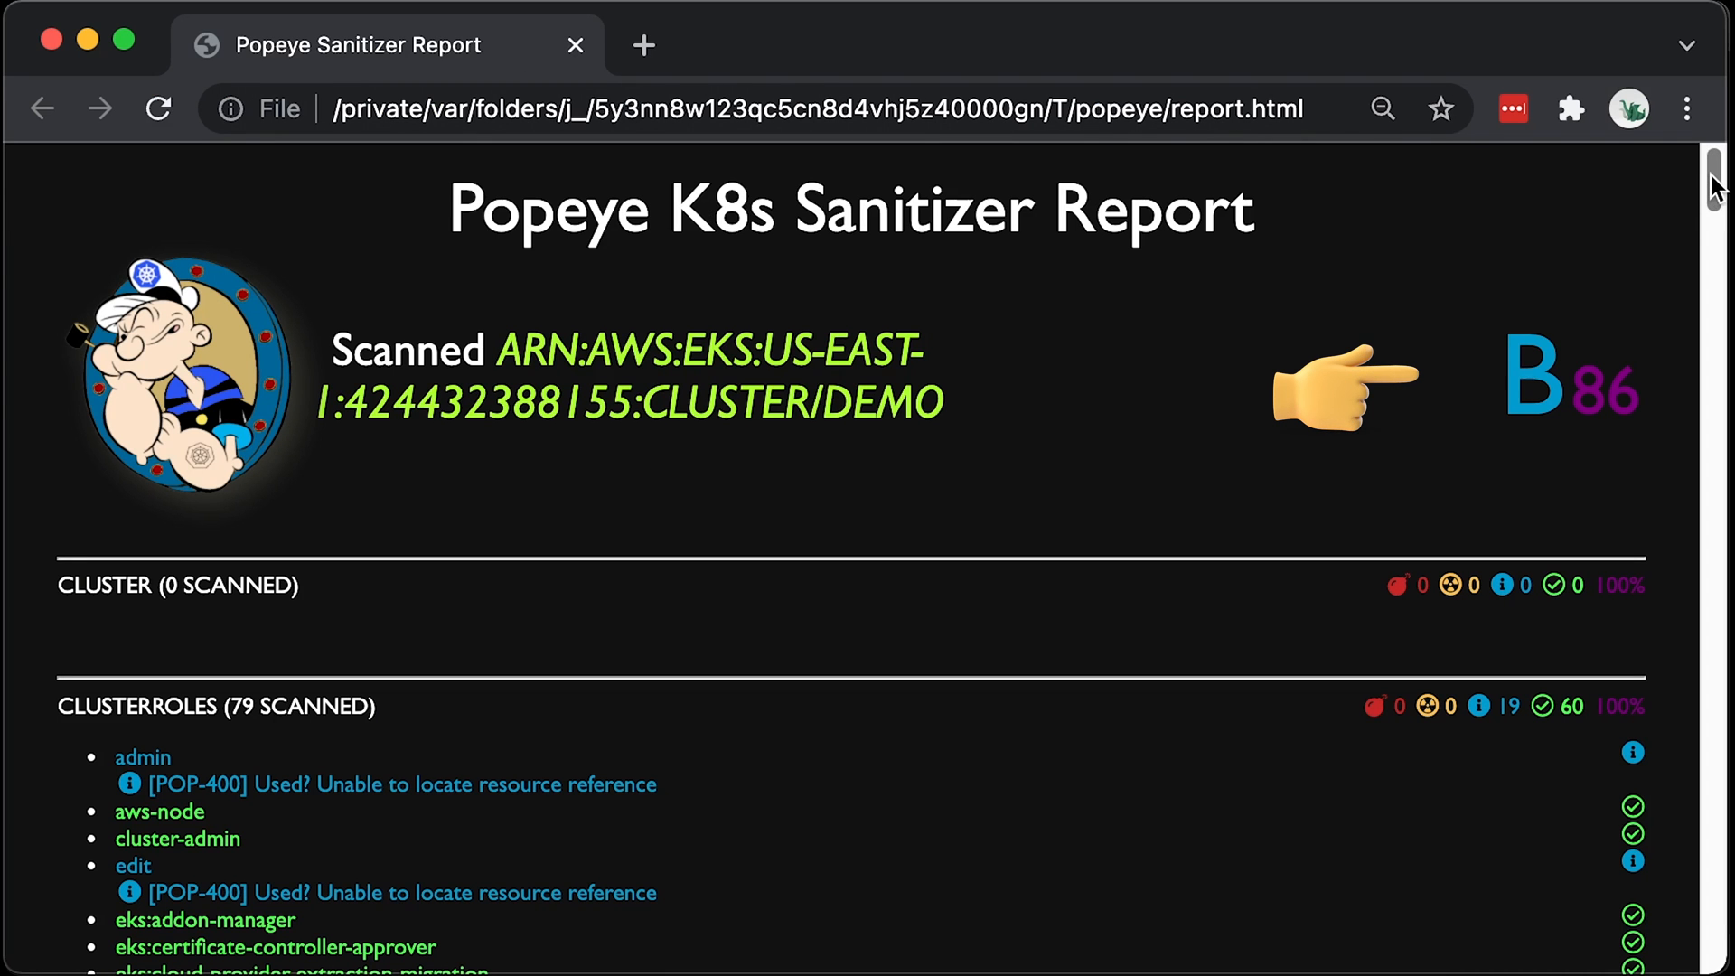
# Scroll the B 86 Popeye report through the Deployments and Pods warnings, including latest-tagged images
pyautogui.scroll(-3)
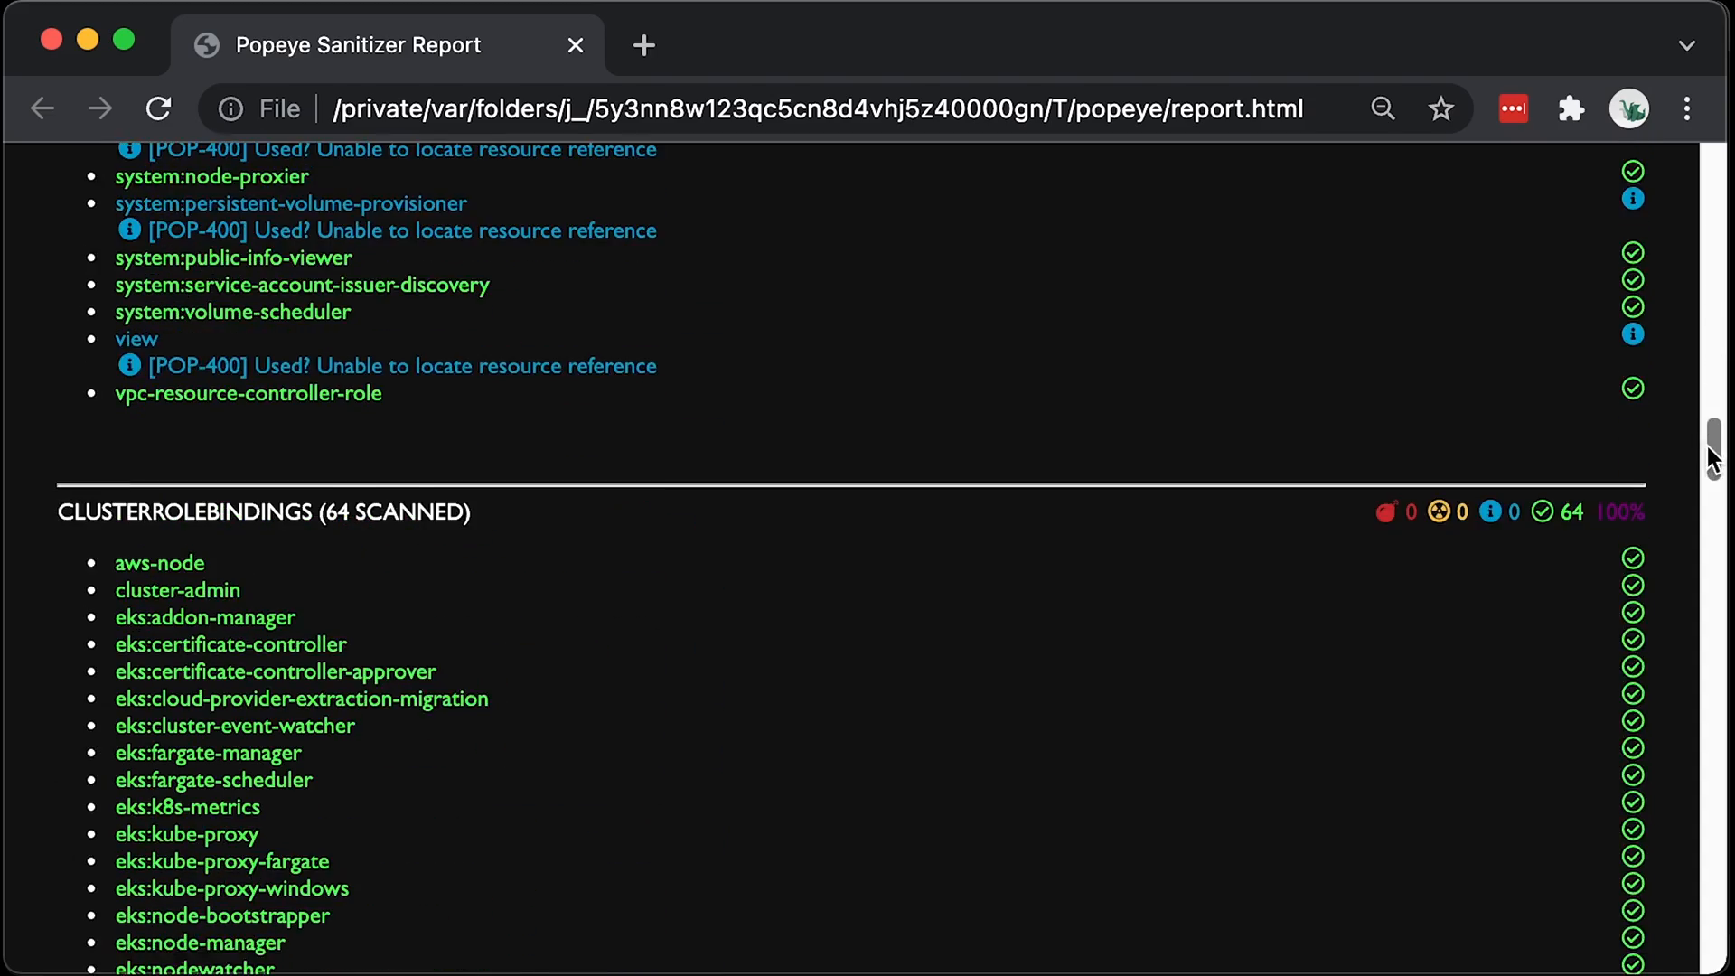
pyautogui.scroll(-3)
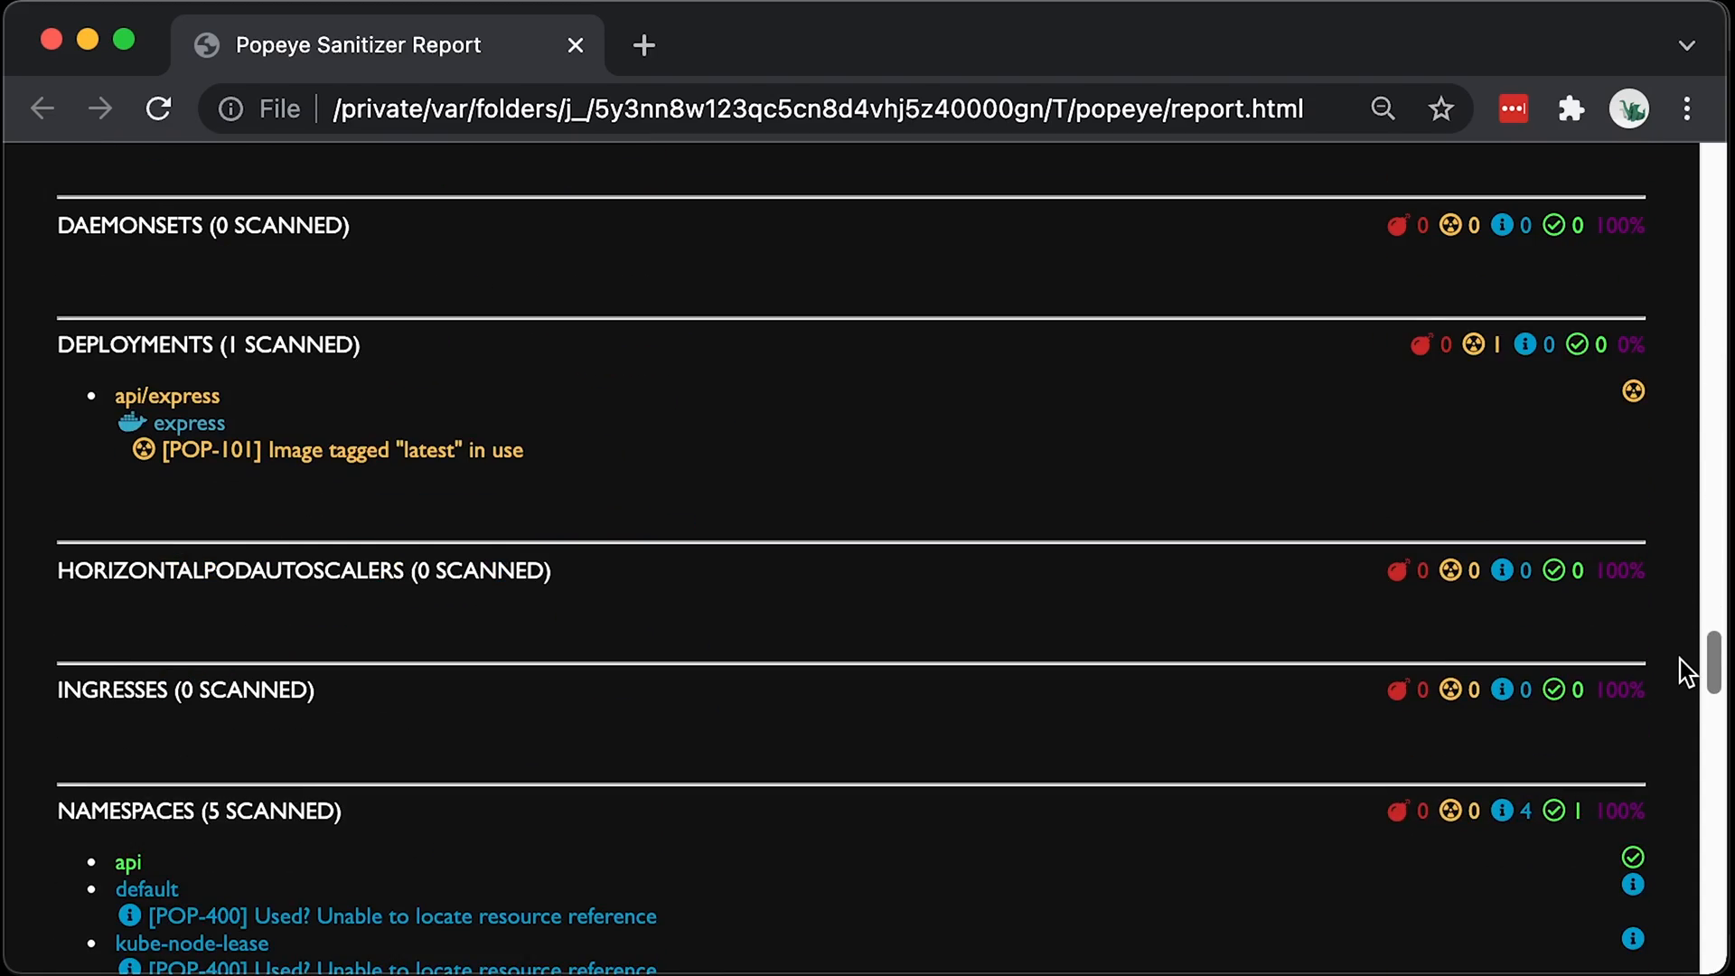
pyautogui.scroll(-3)
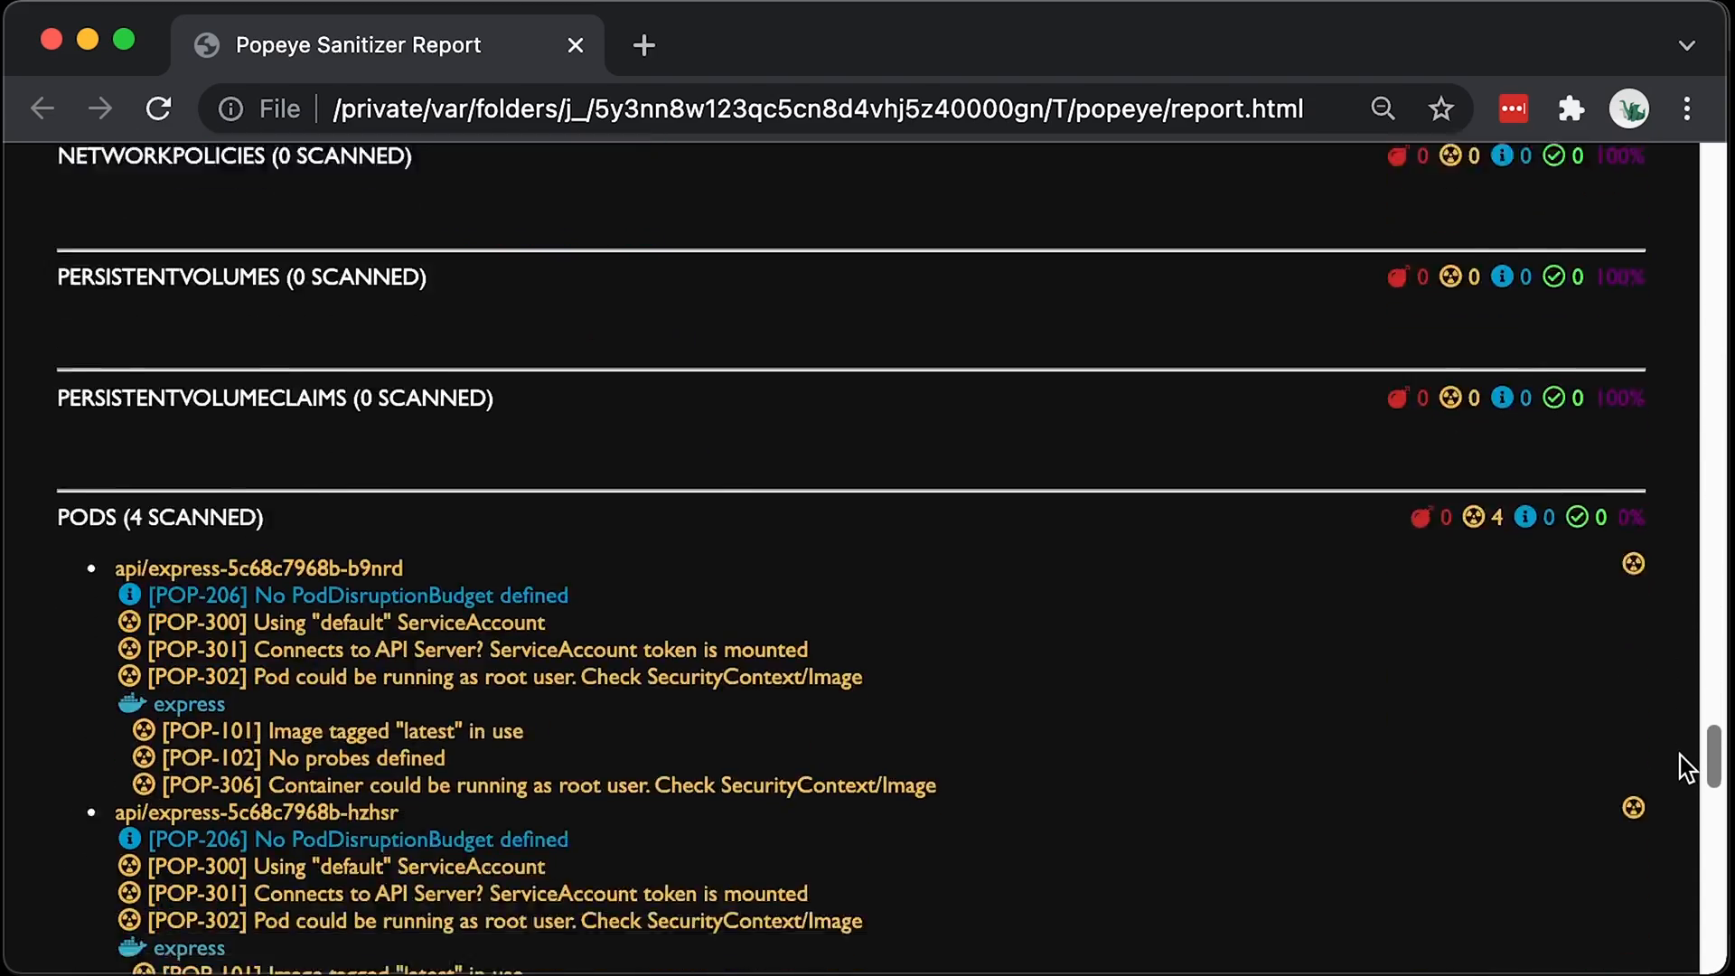
pyautogui.scroll(-3)
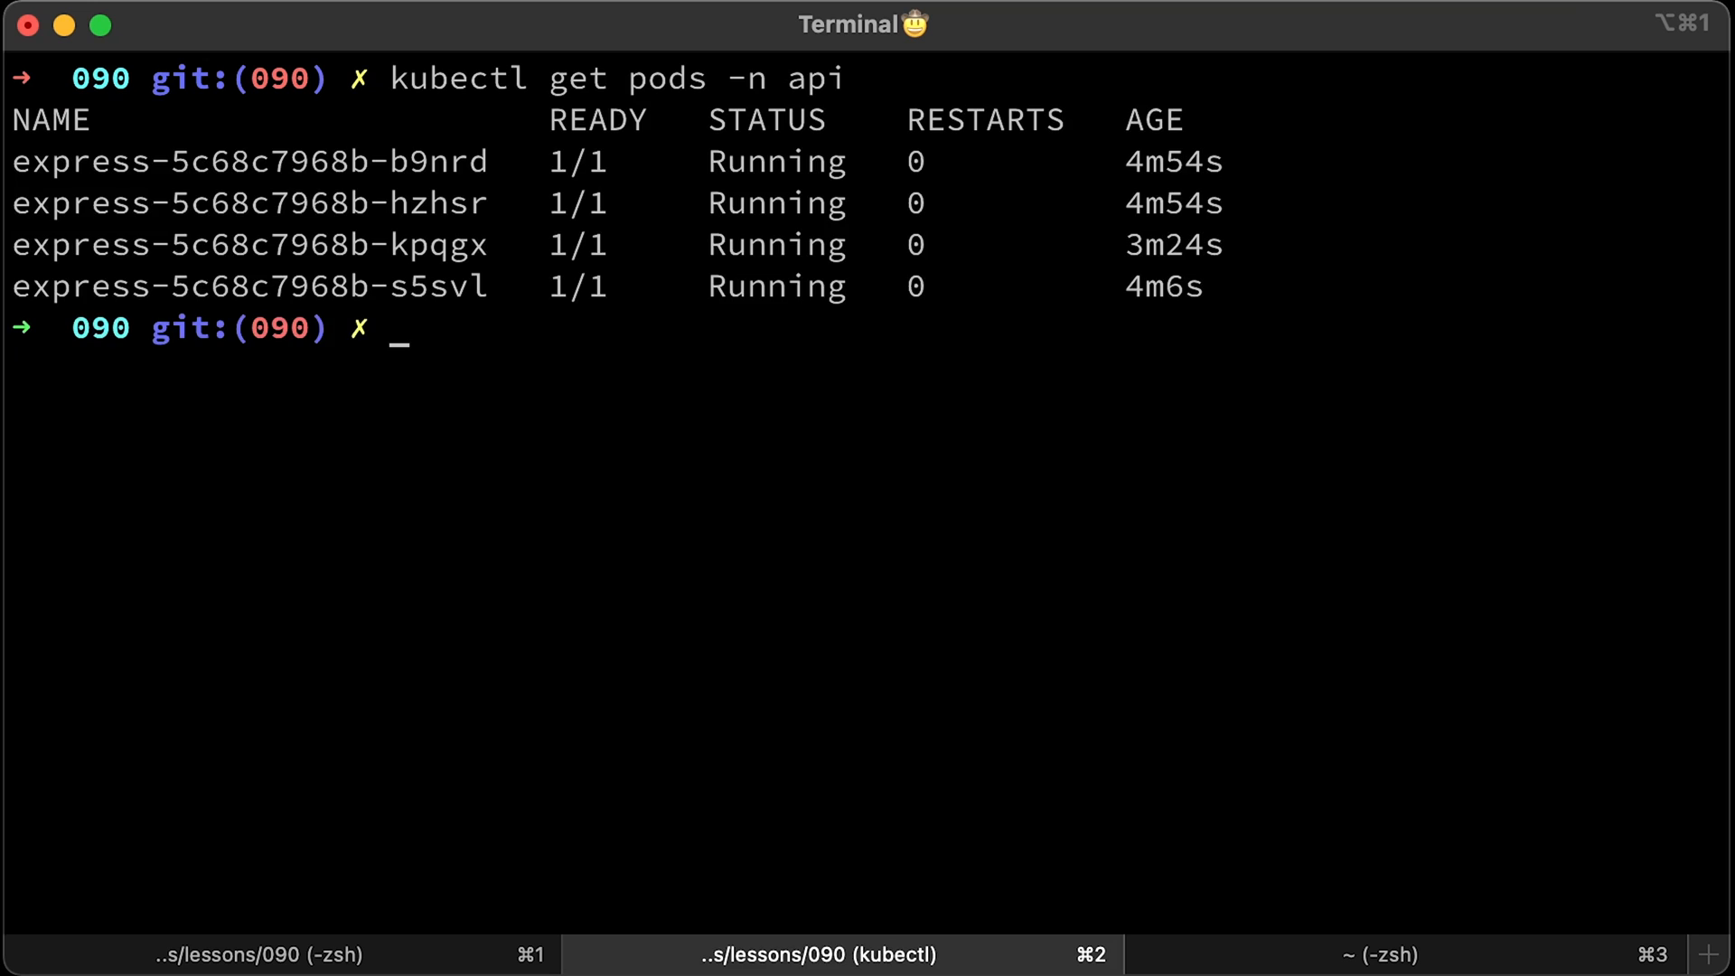
# Enter a stern command to tail logs from the express pods
pyautogui.write('stern express')
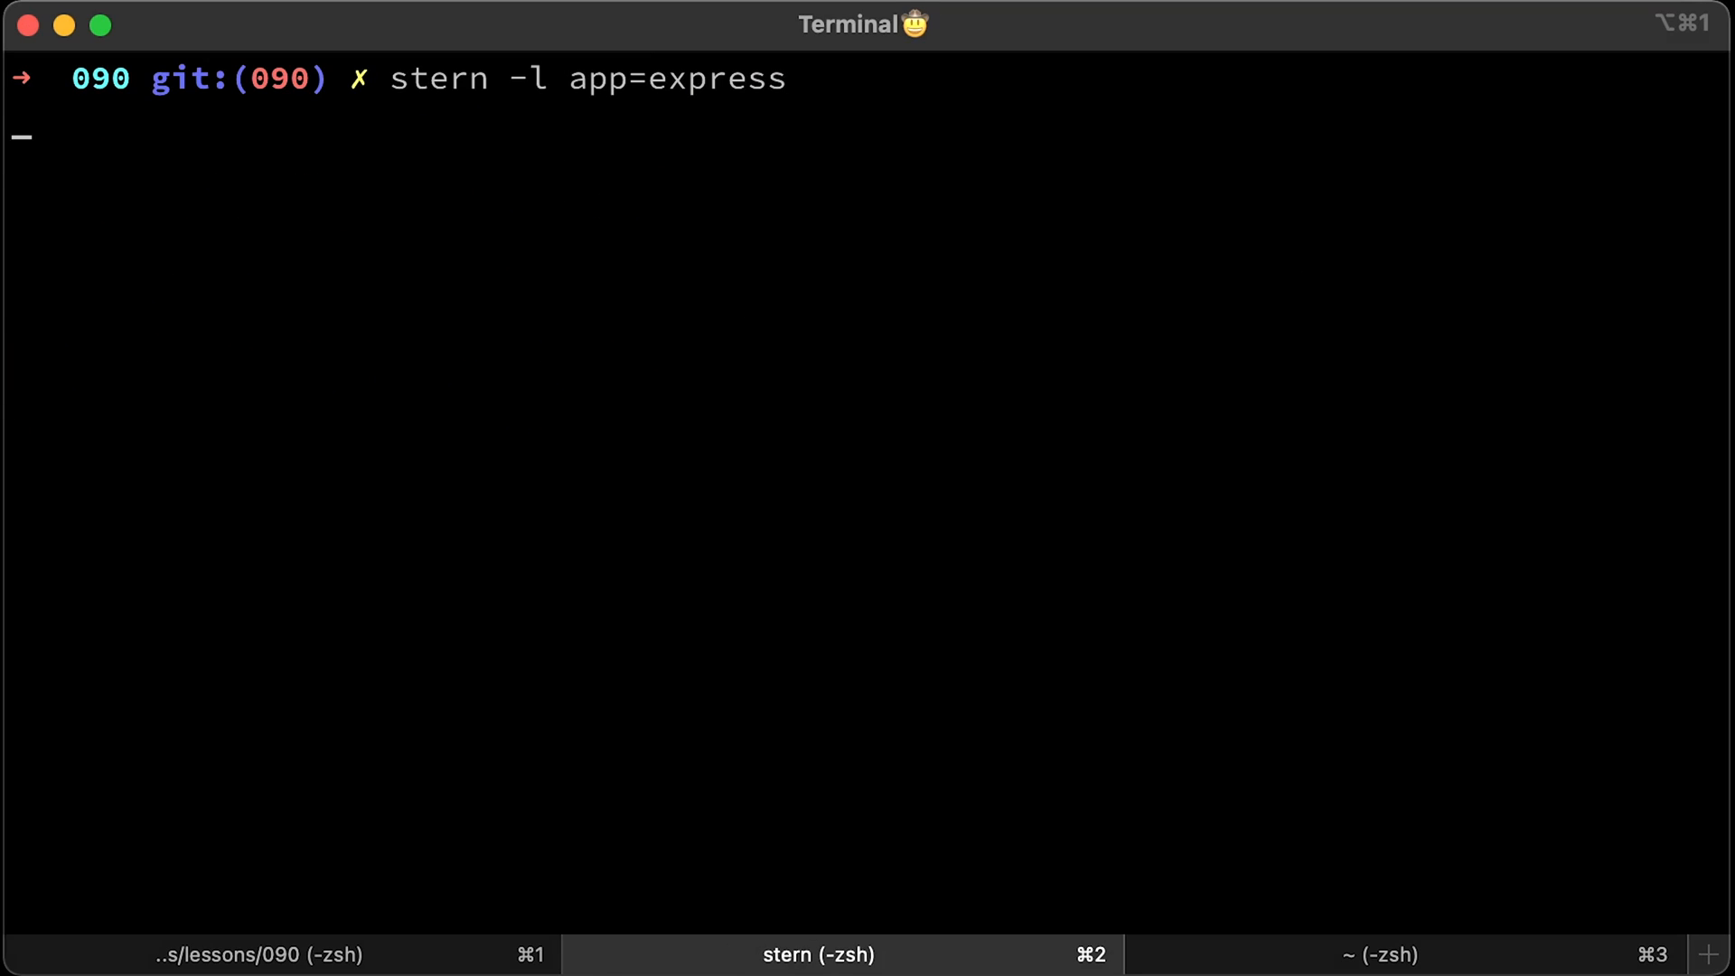
# Stream logs from the four express pods listening on port 8081, then stop stern
pyautogui.press('enter')
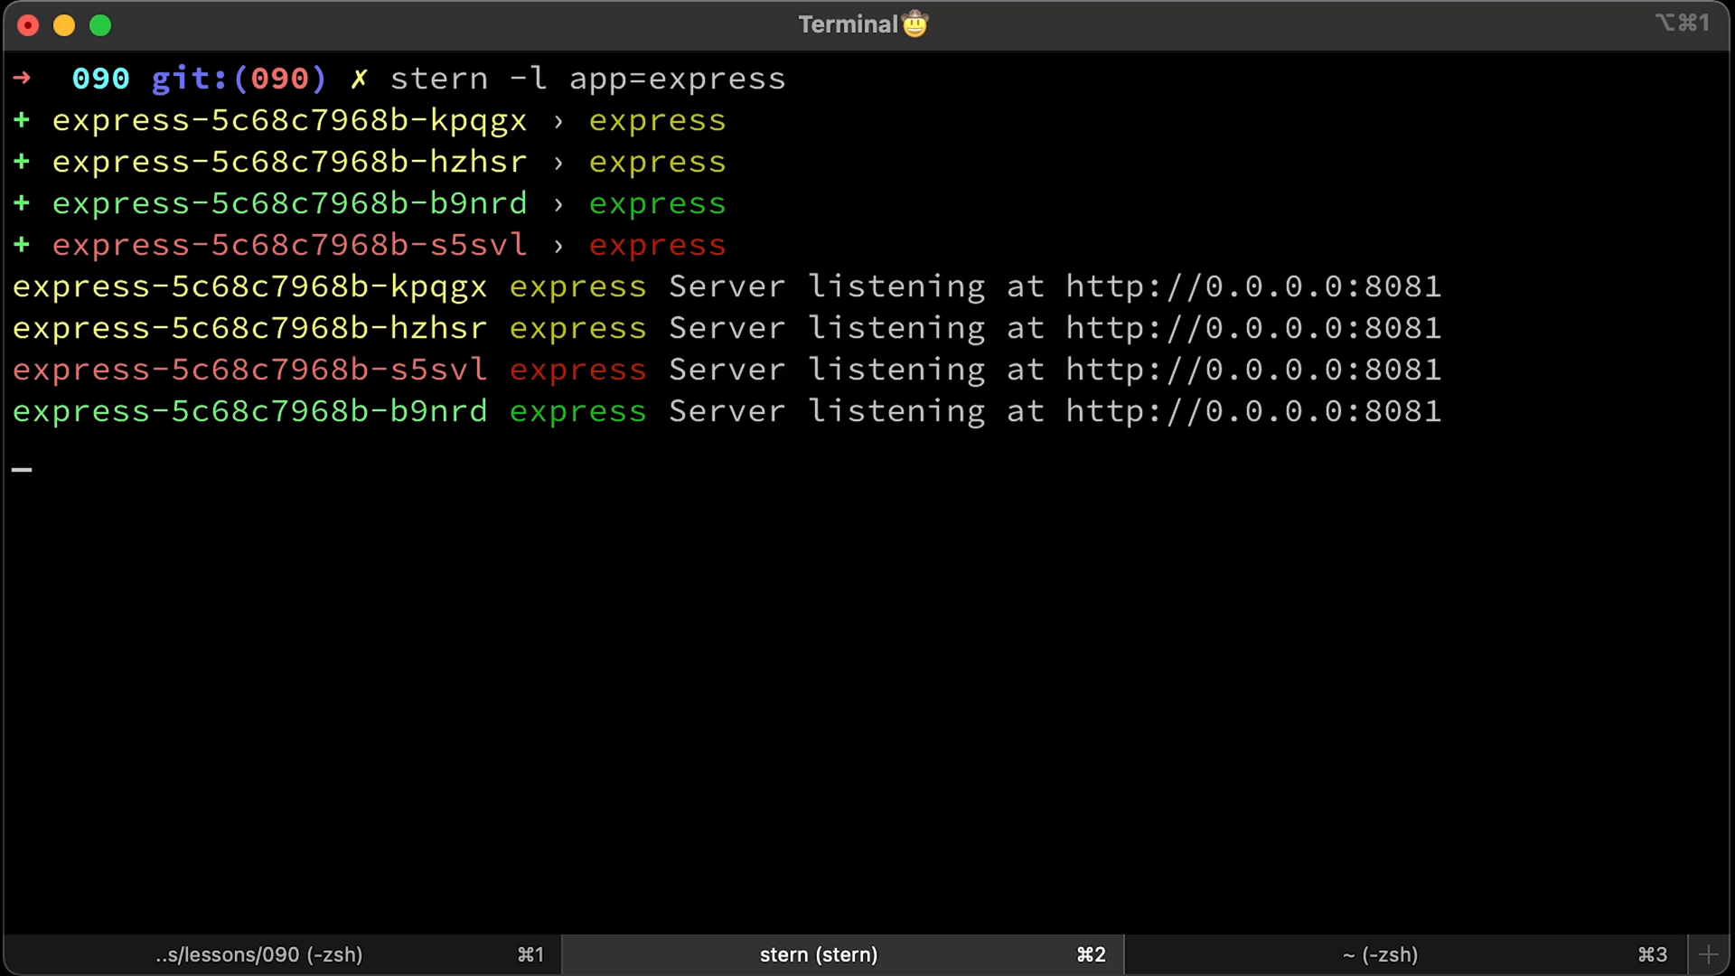
pyautogui.press('ctrl+c')
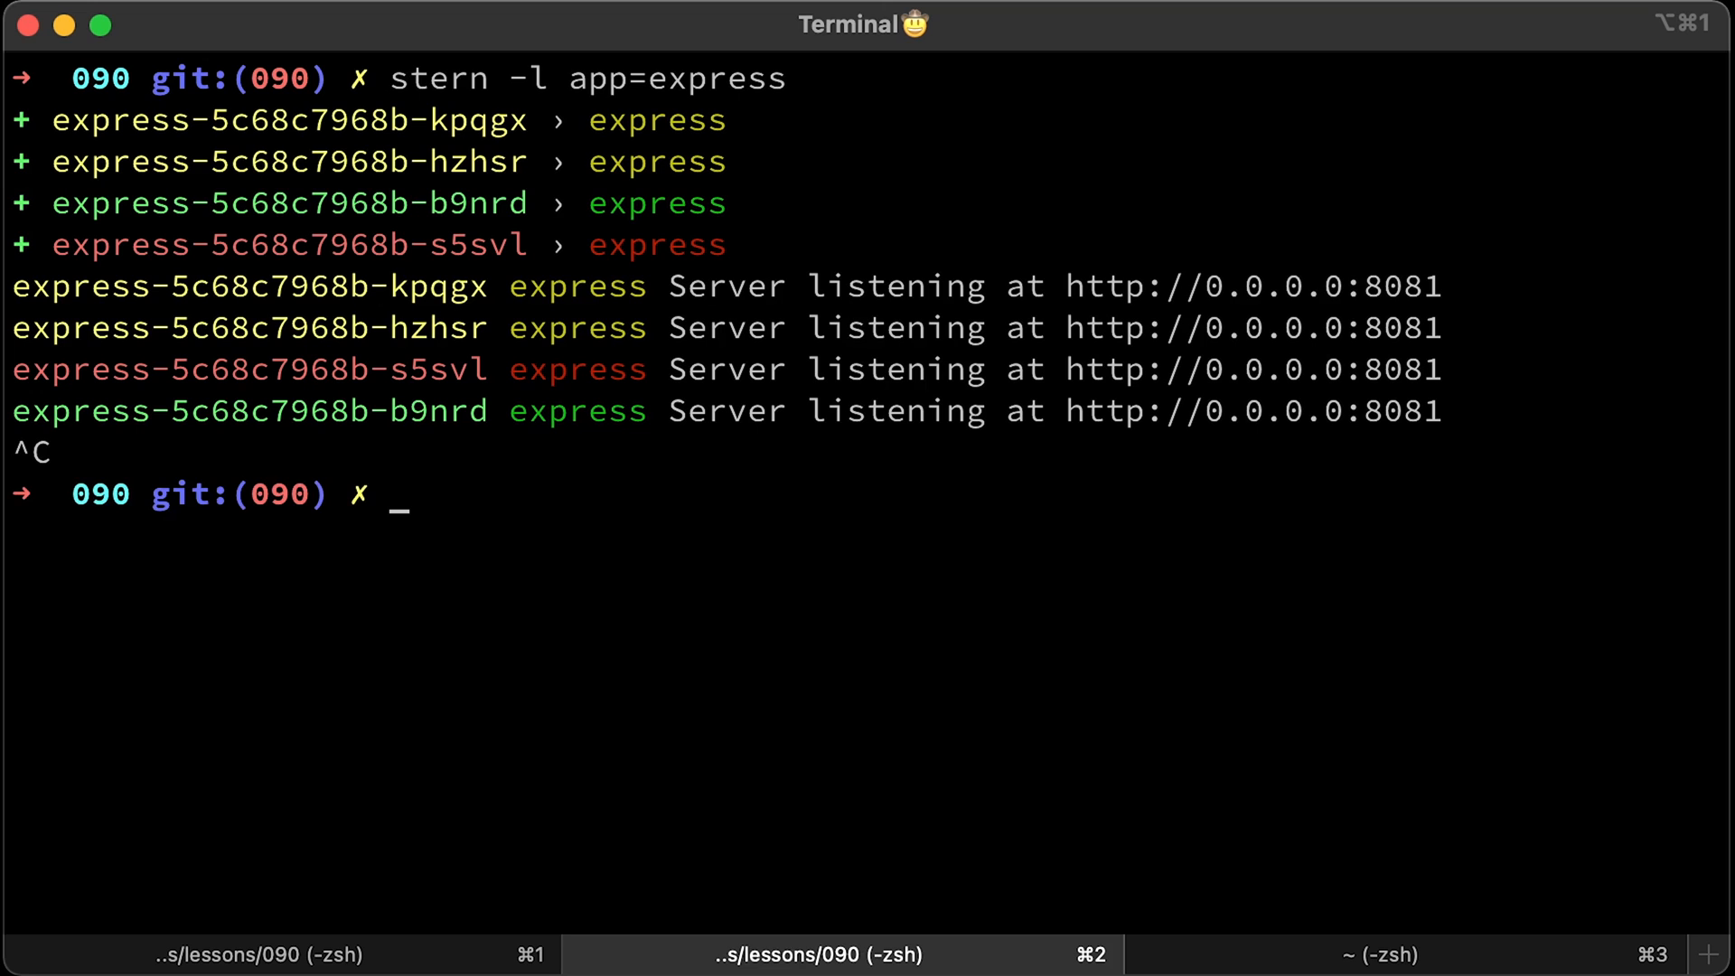